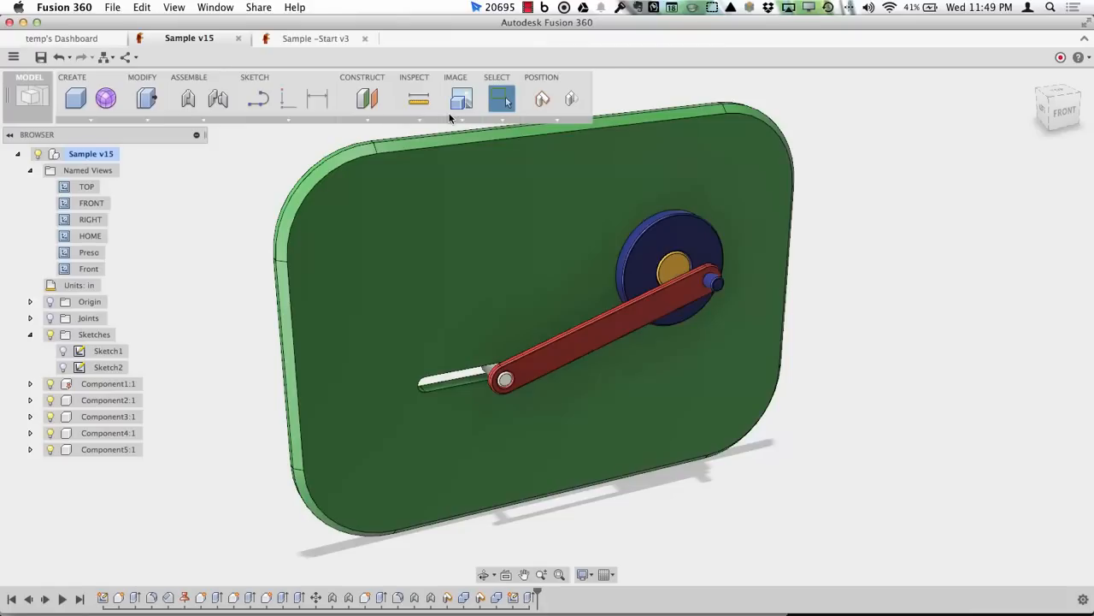
Switch to the 'Sample -Start v3' design holding the plate-and-crank sketch
click(316, 38)
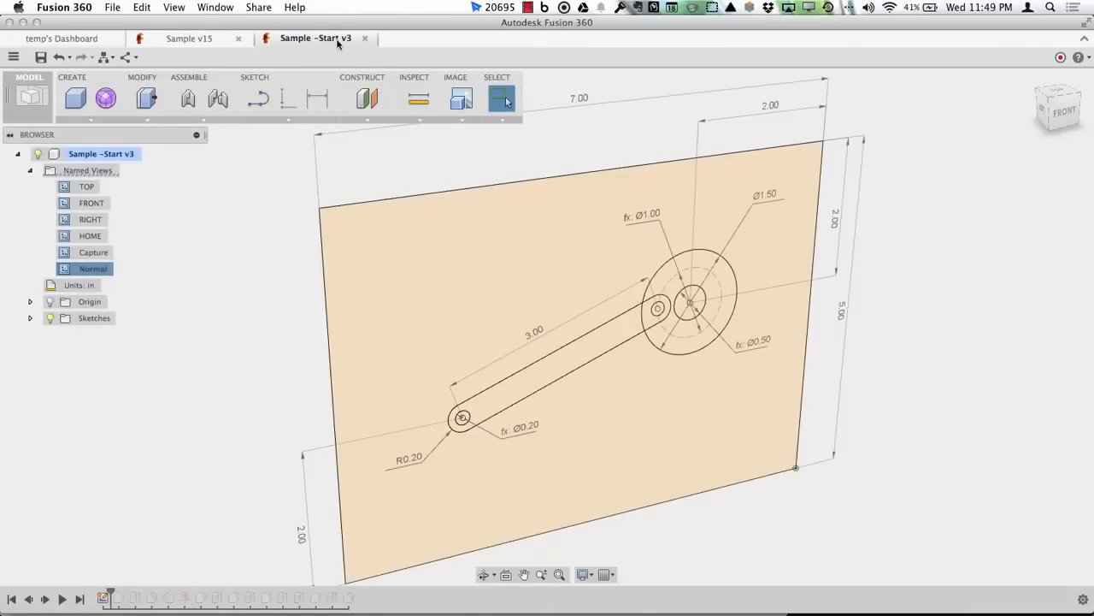
mouse_move(351, 175)
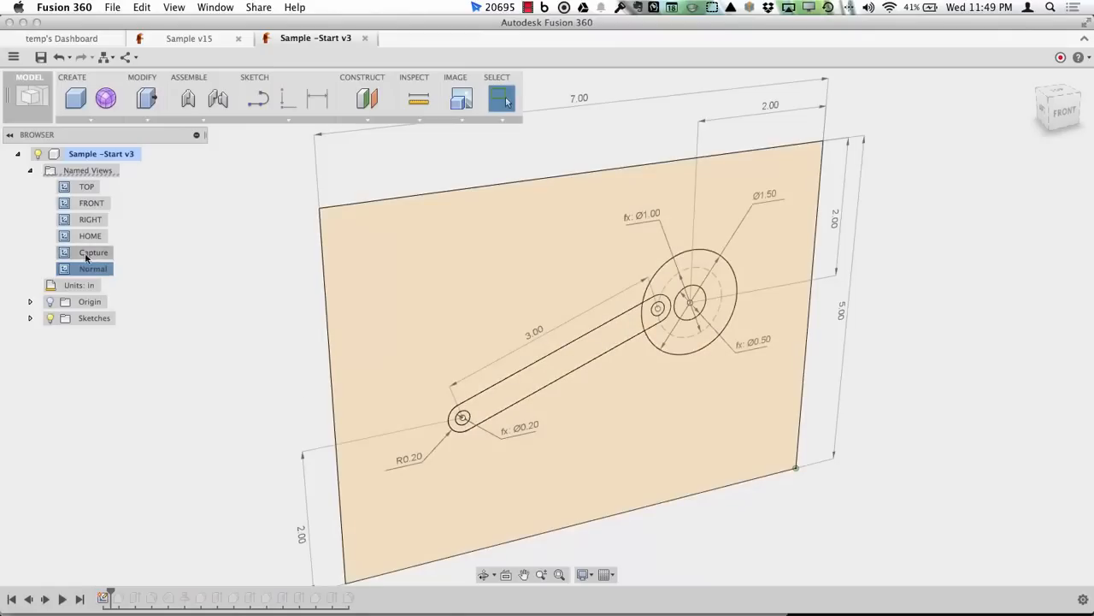
Show the crank sketch from the saved front view and exit sketch editing
click(92, 252)
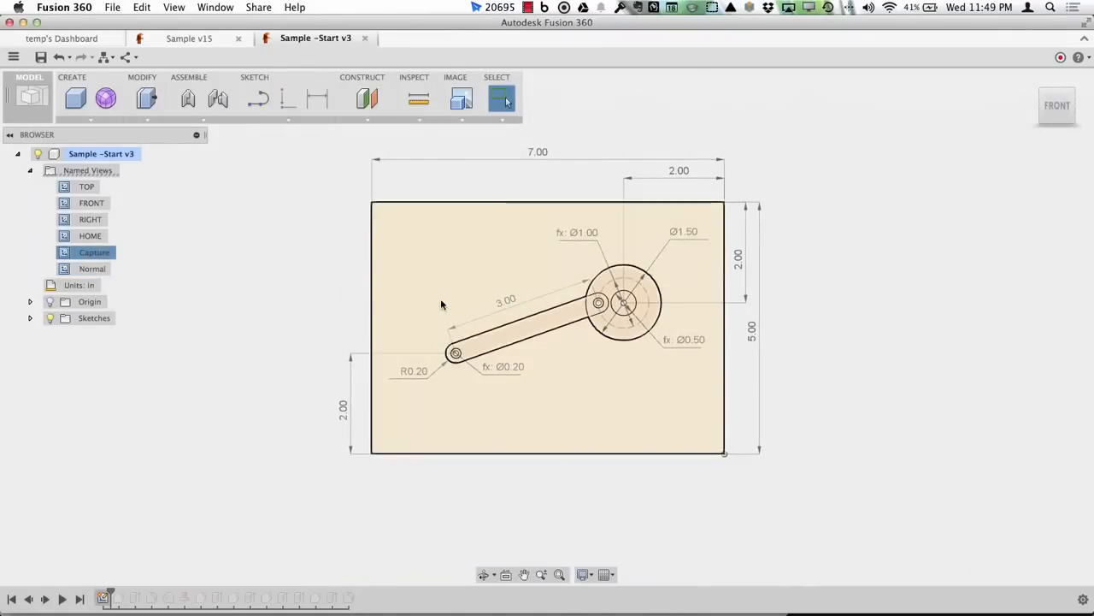
mouse_move(593, 256)
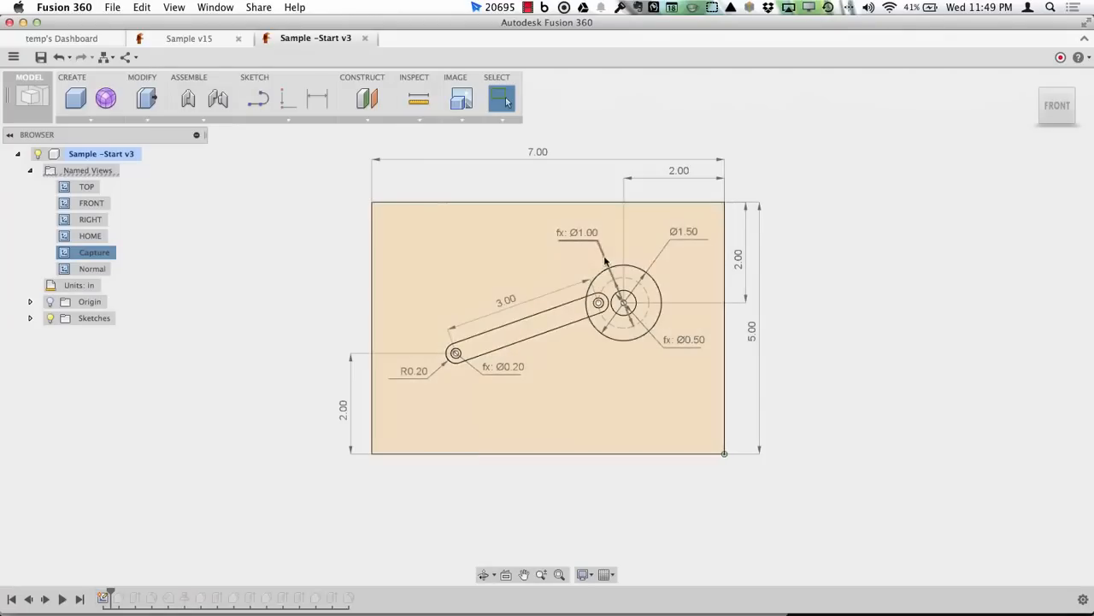
mouse_move(583, 239)
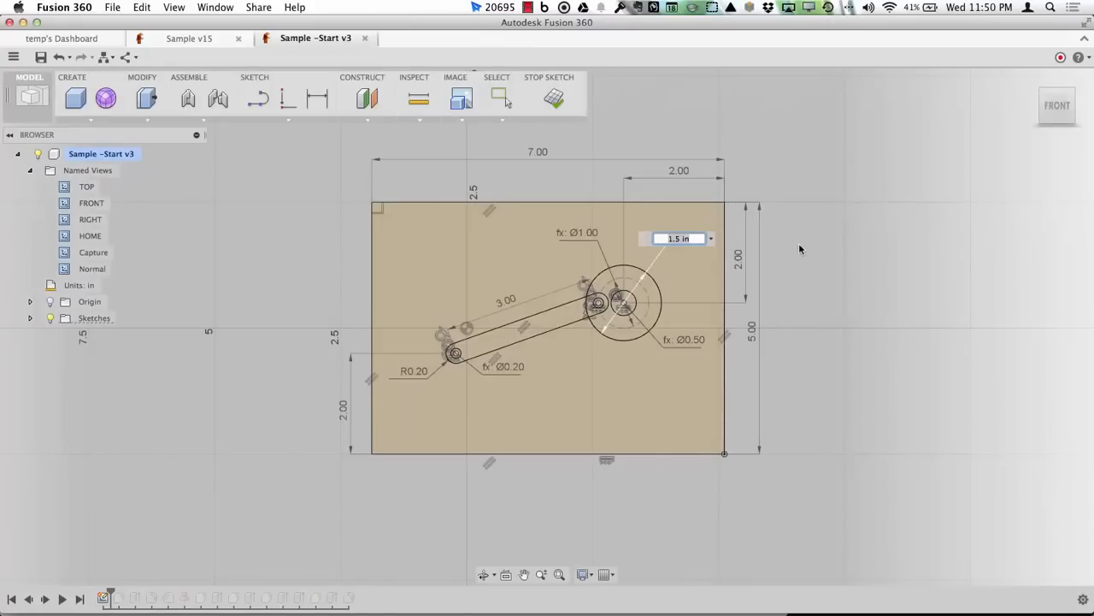
mouse_move(576, 223)
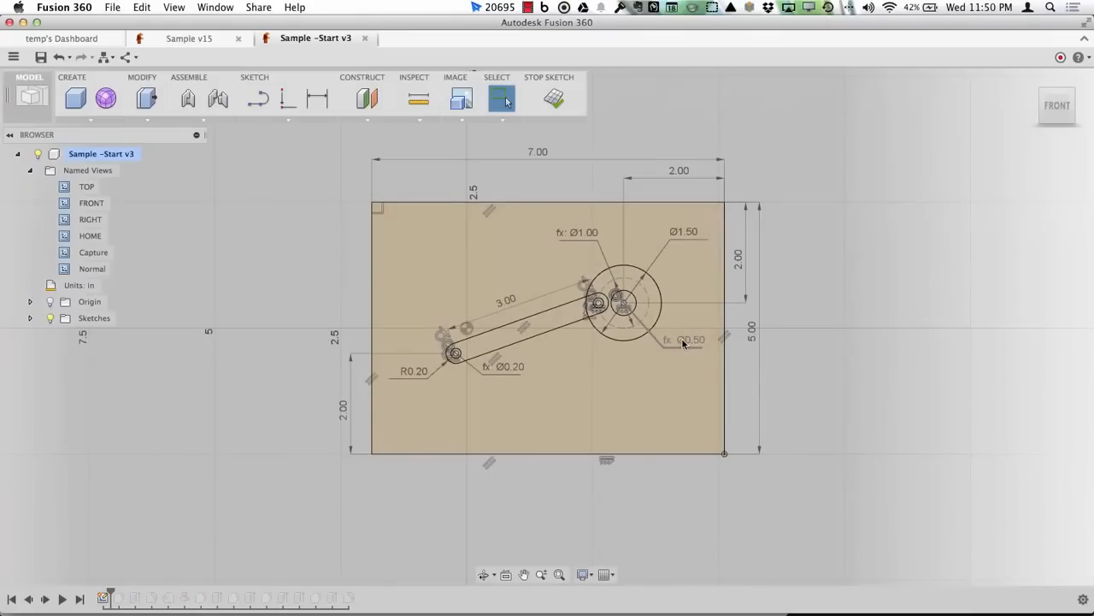
mouse_move(702, 338)
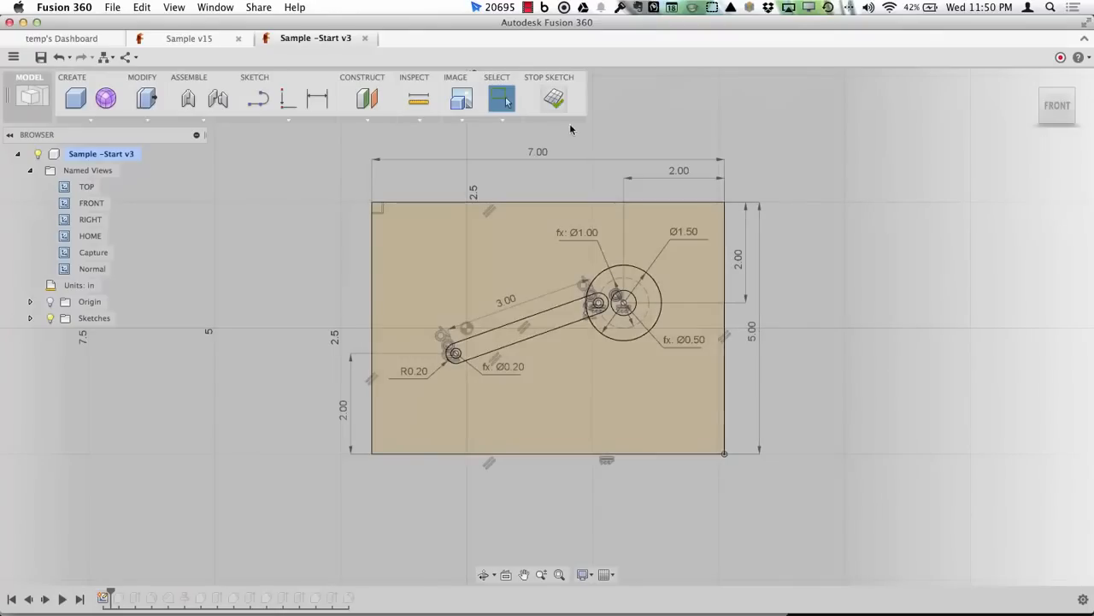
click(551, 97)
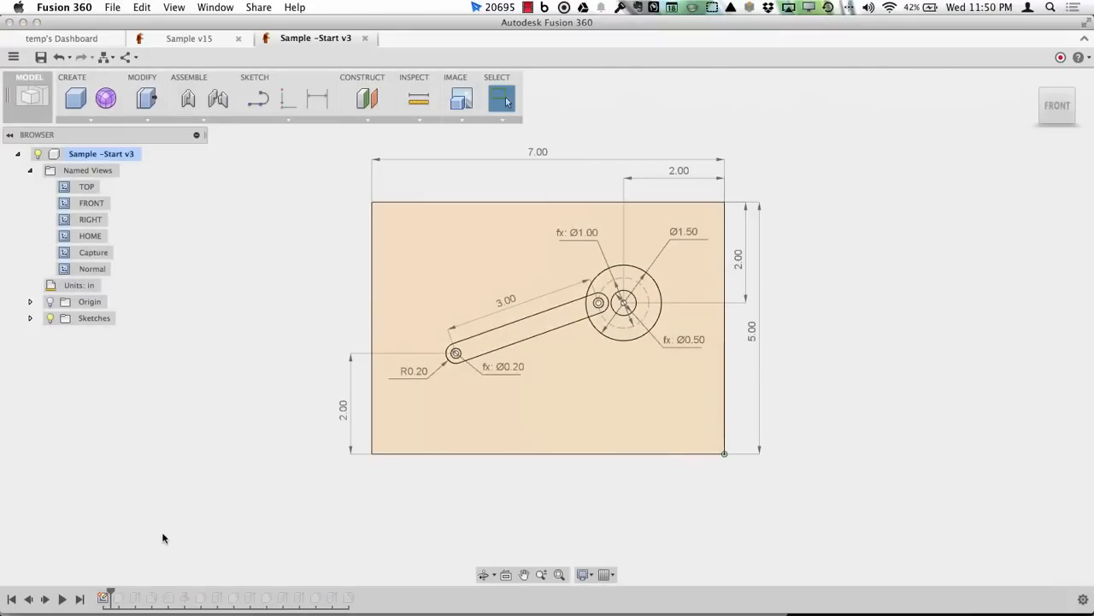
mouse_move(204, 511)
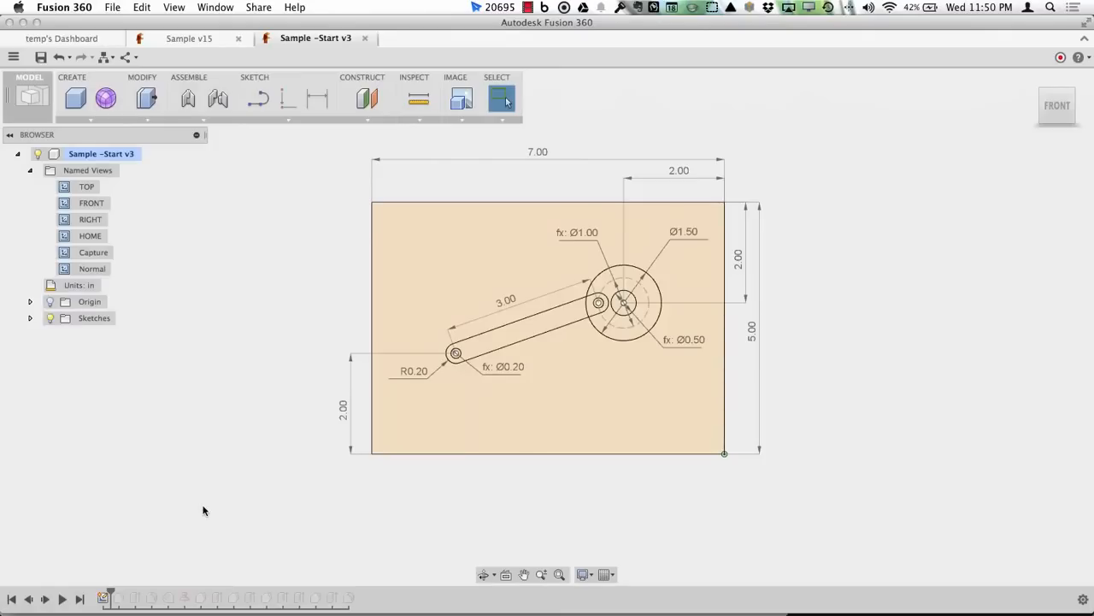
mouse_move(153, 501)
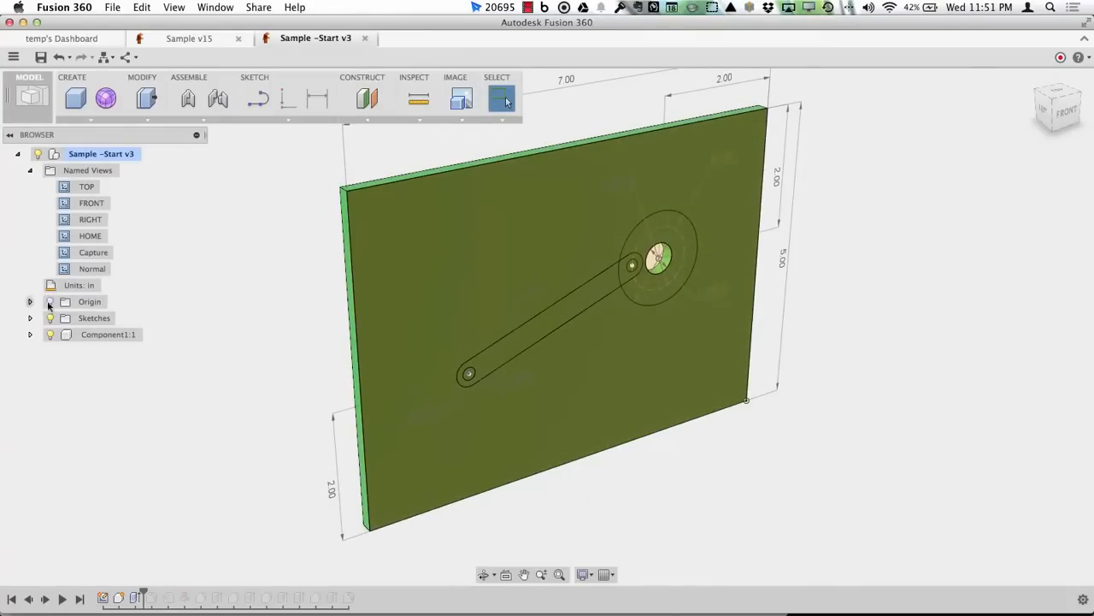
mouse_move(177, 516)
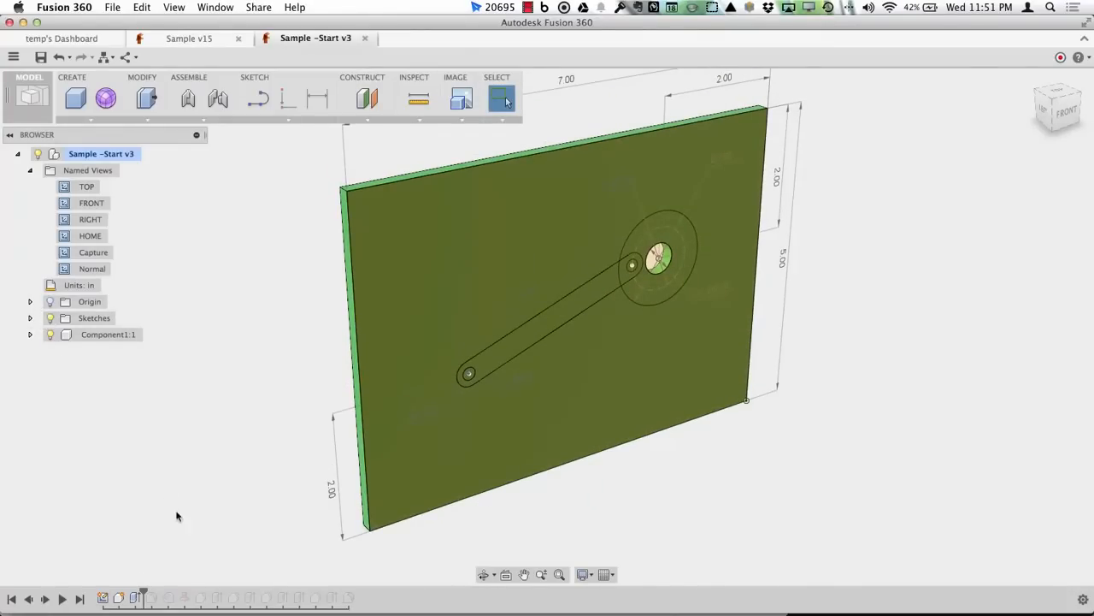
mouse_move(156, 591)
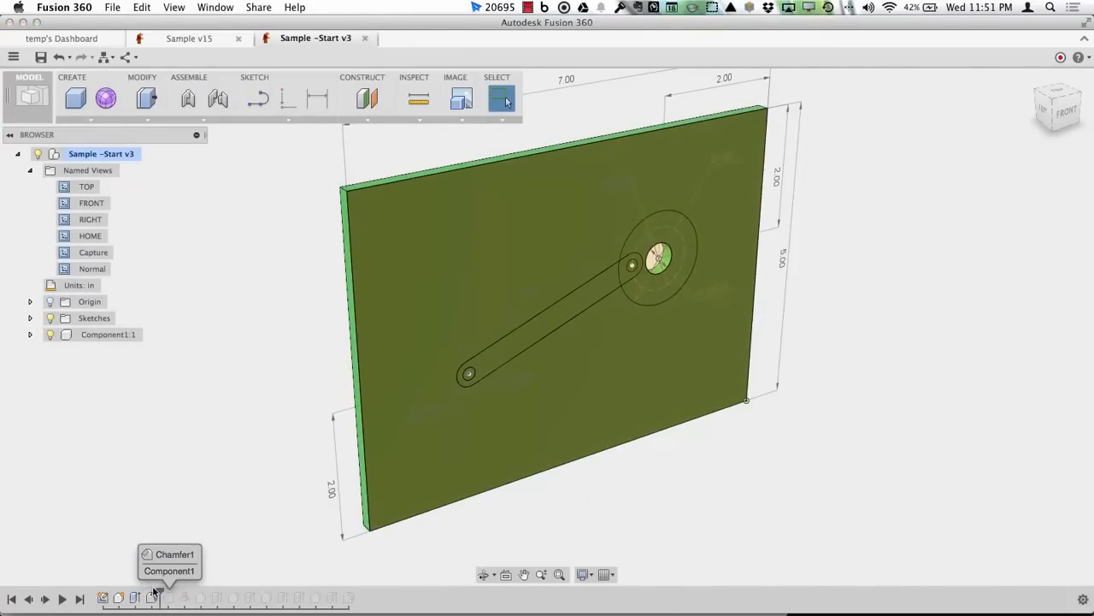
Step the design timeline forward to the rounded plate, disc and hub components
click(169, 595)
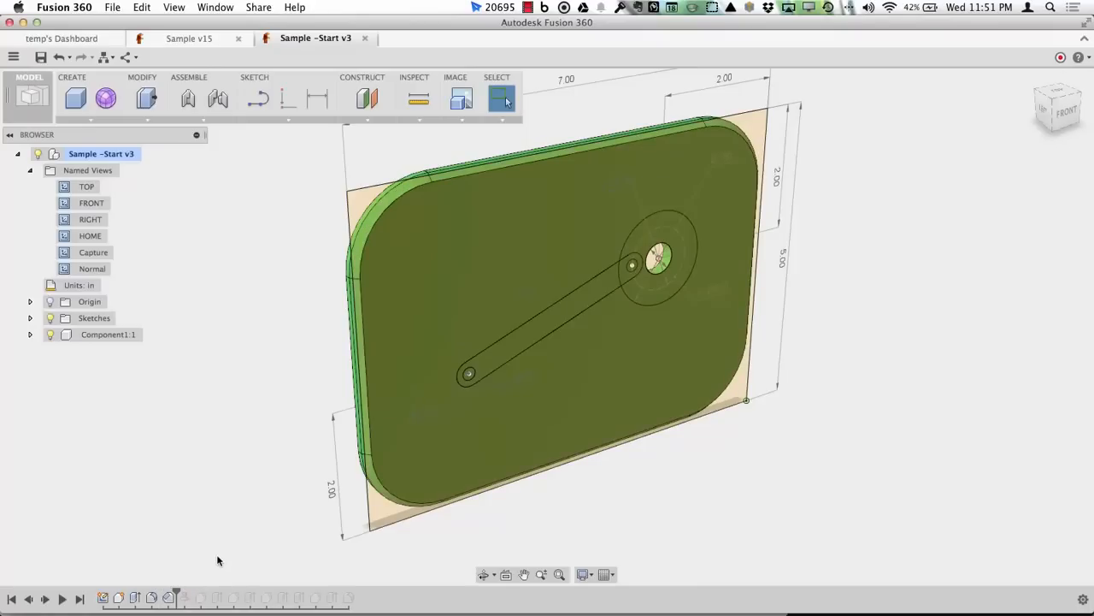
mouse_move(171, 588)
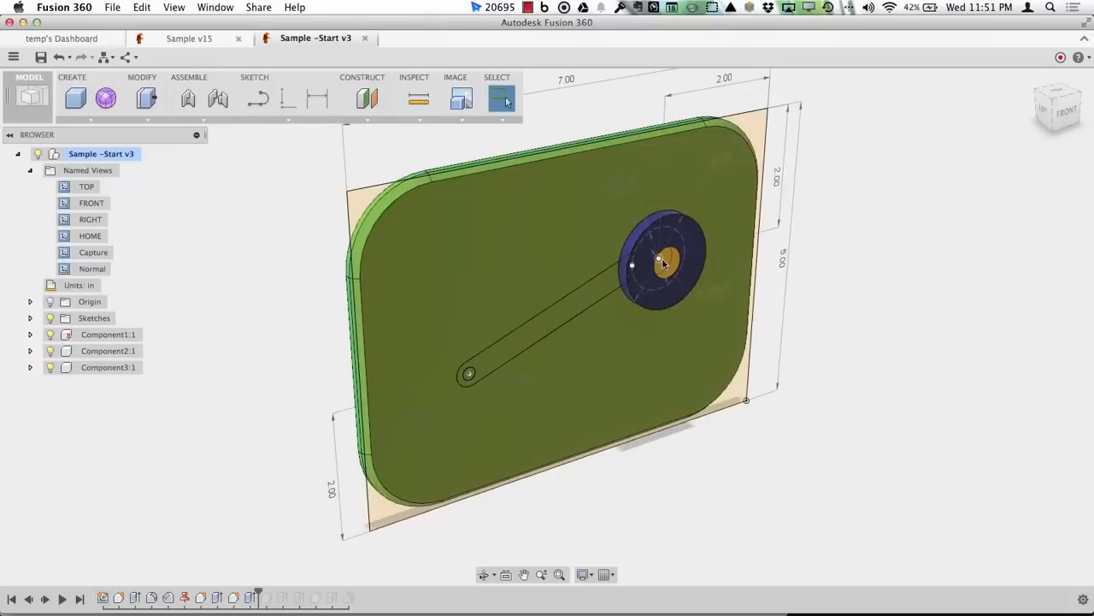
click(106, 351)
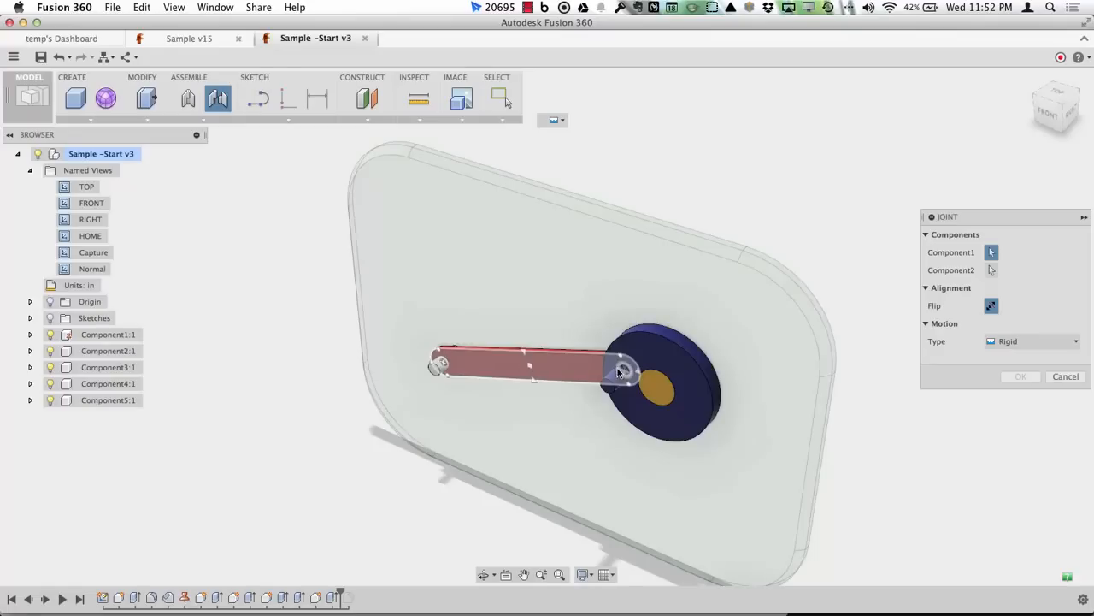
Join the crank arm end to the disc pin with a Revolute joint
click(616, 372)
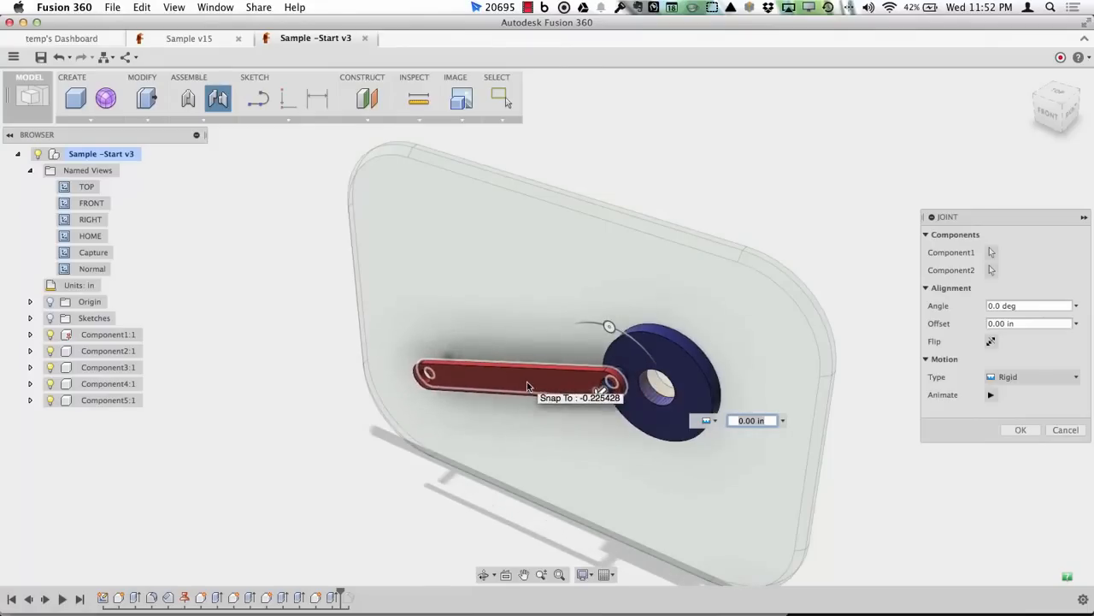
click(1029, 377)
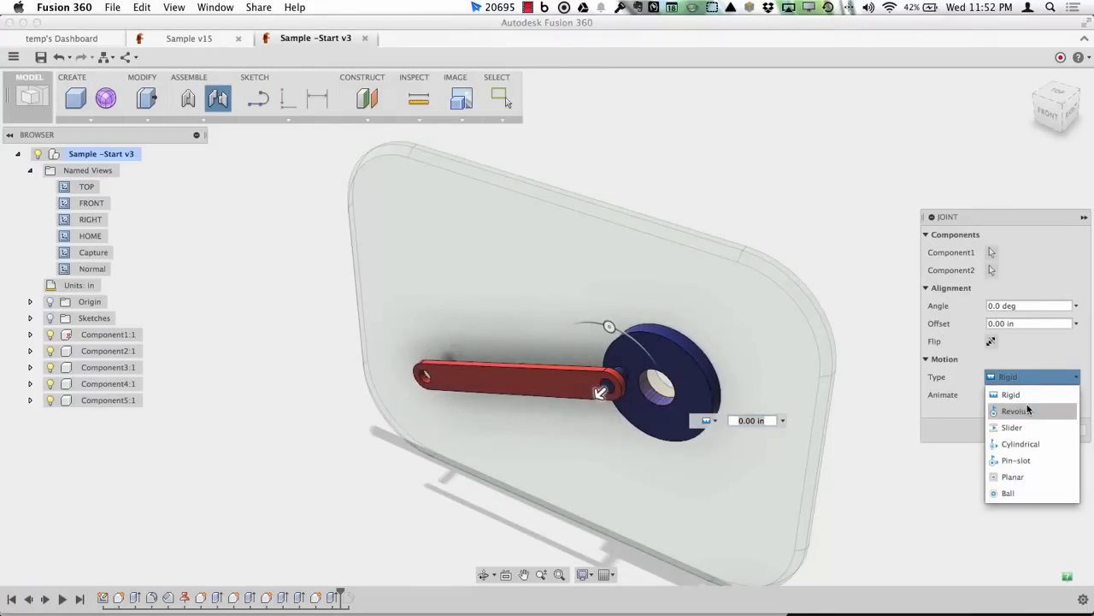
click(1017, 409)
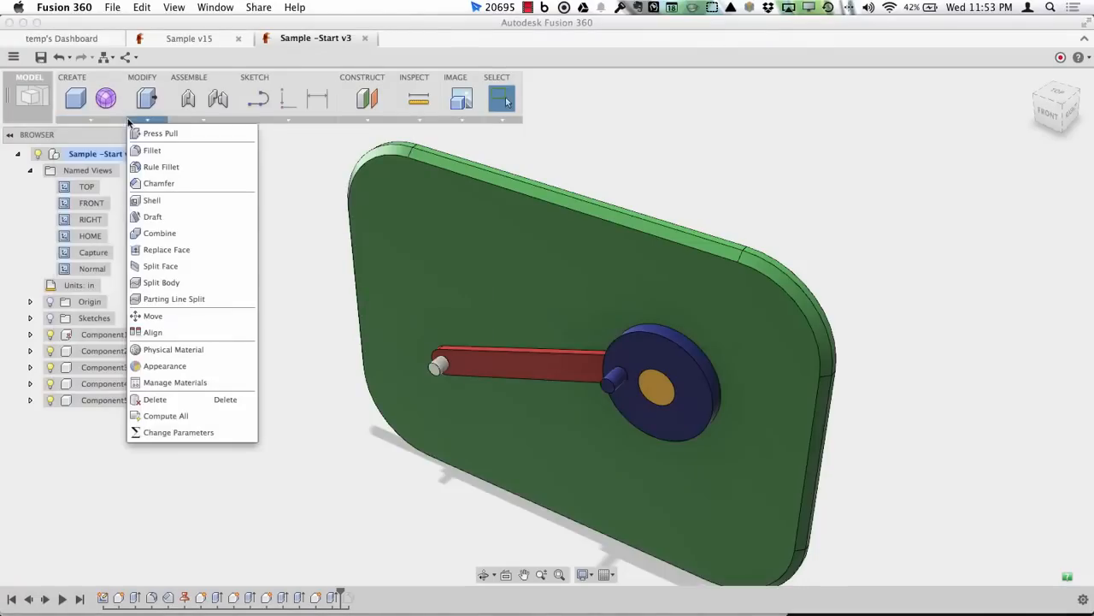
Move the crank arm 0.20 in along Y, away from the disc
click(153, 315)
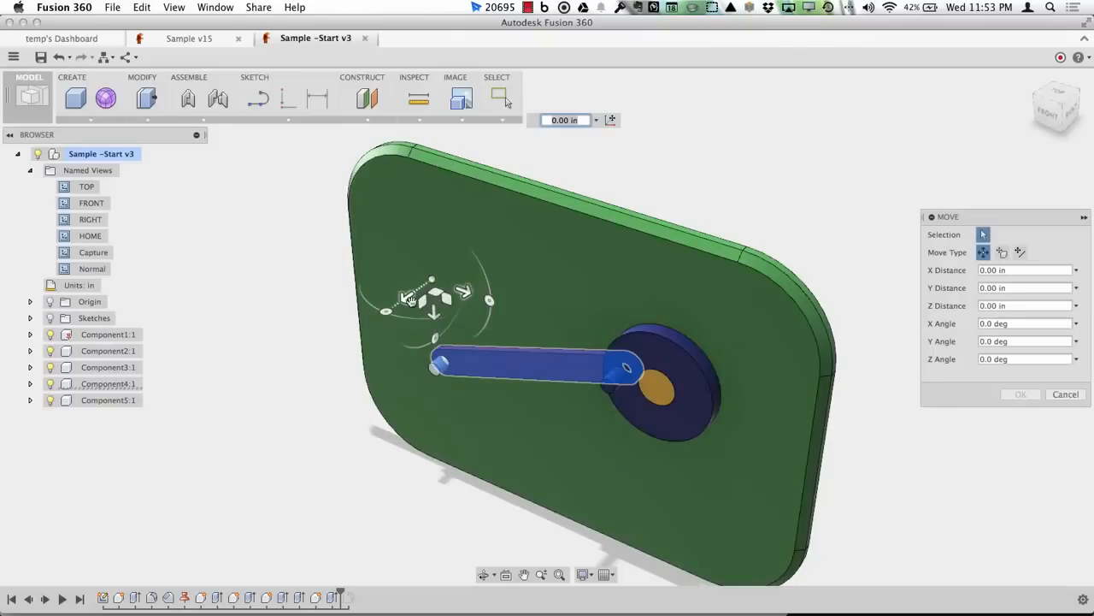
drag(462, 291, 453, 300)
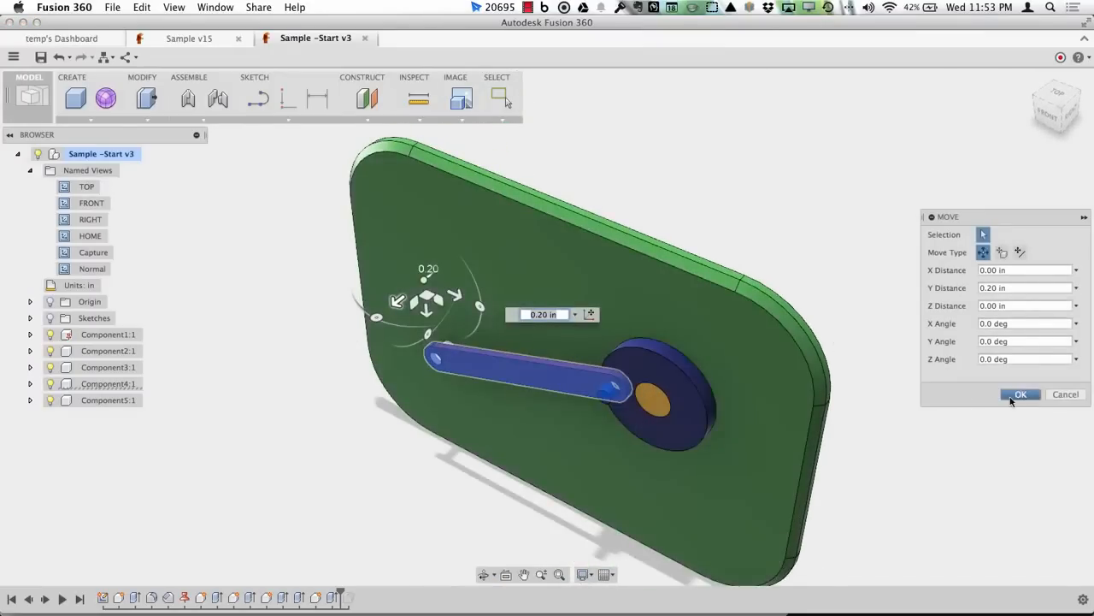
click(1022, 394)
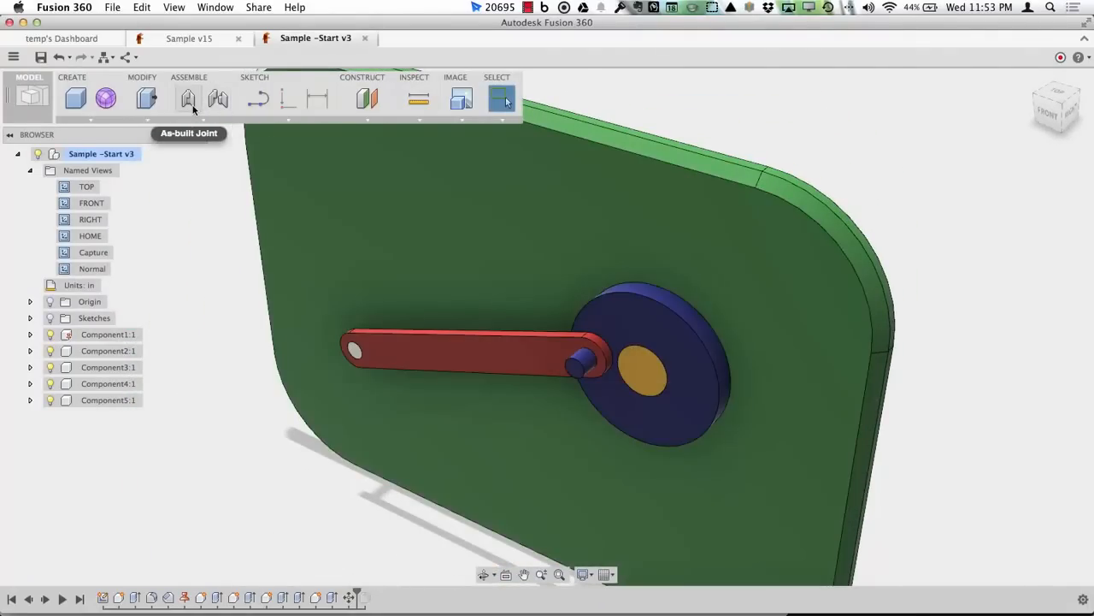
Add a Rigid as-built joint for arm and pin, and a Revolute one for disc and hub
click(187, 98)
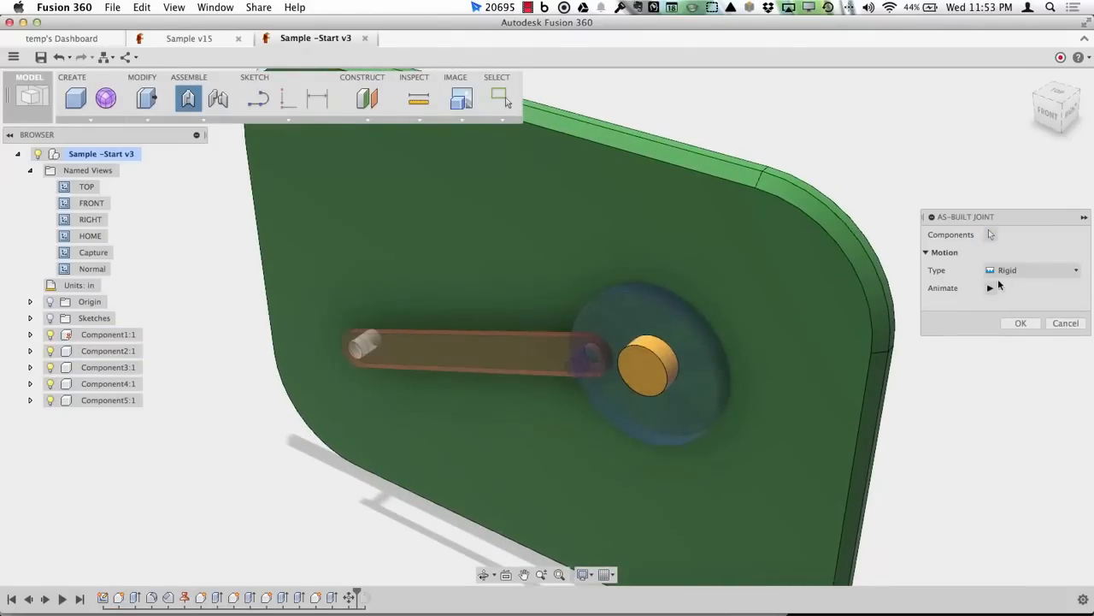
click(1020, 323)
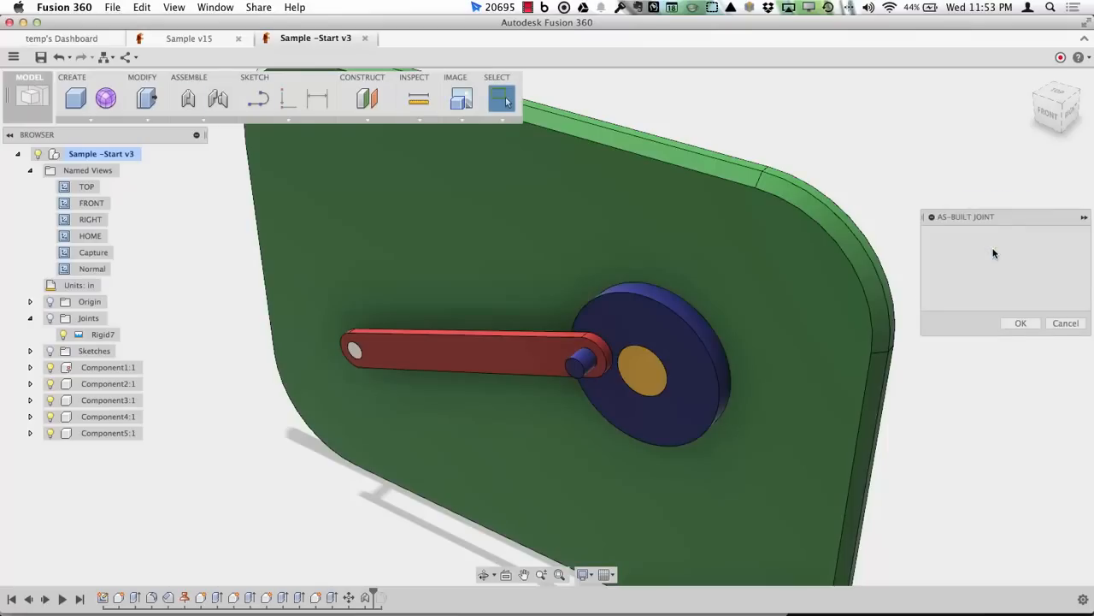
click(654, 360)
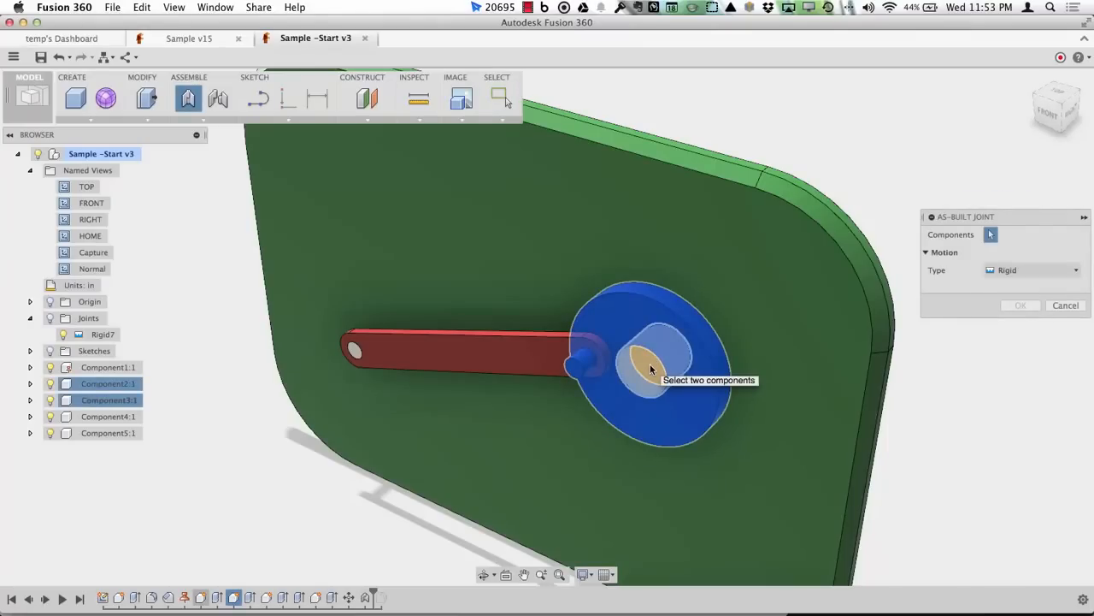
click(1028, 270)
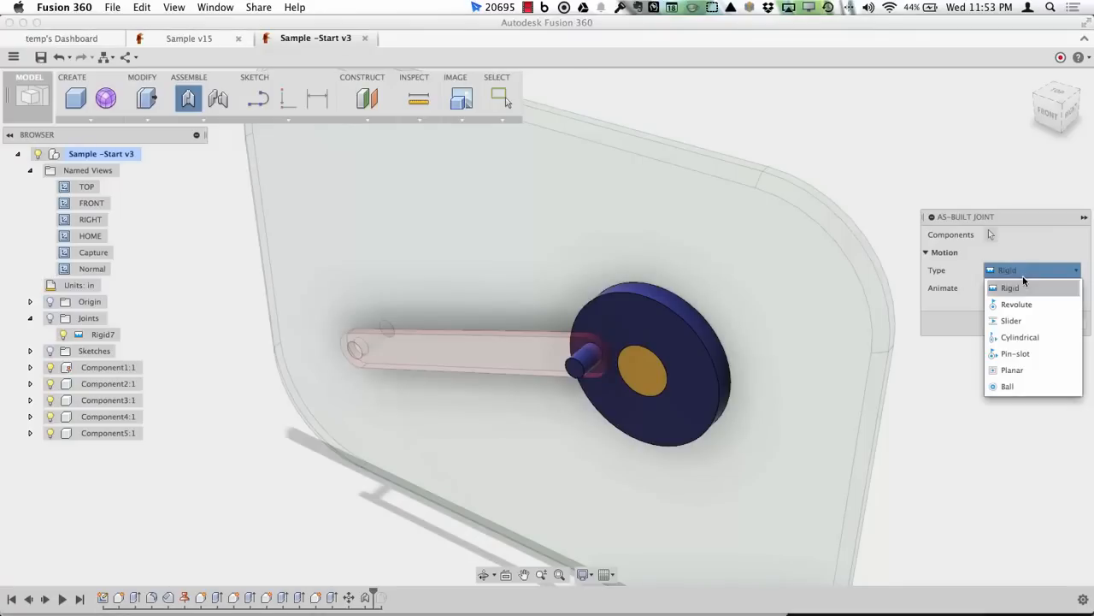
click(1016, 303)
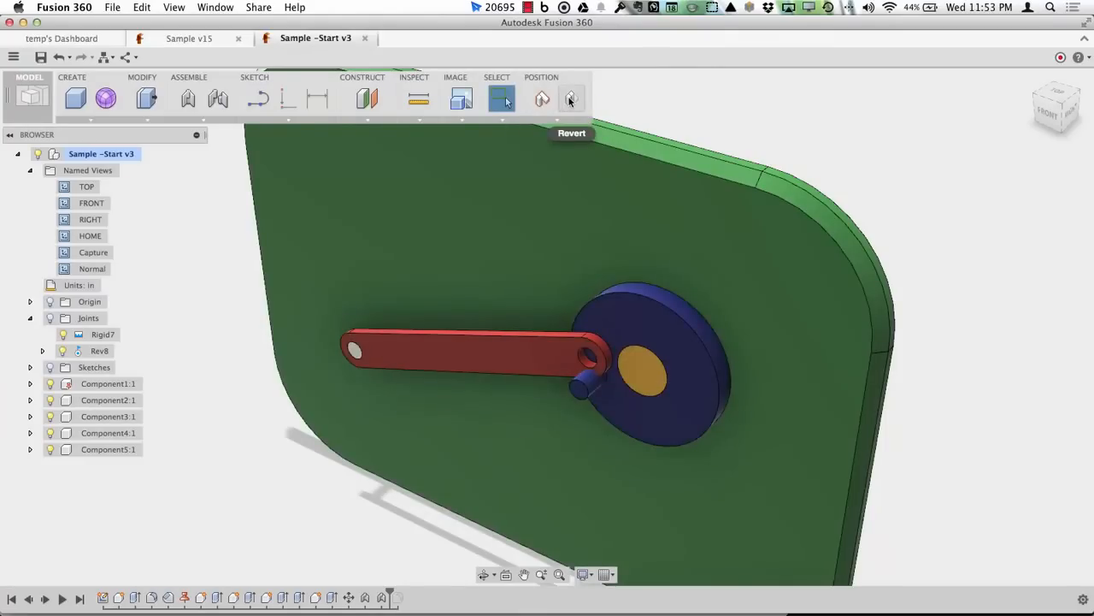
Revert the moved components to their stored positions and continue
click(569, 98)
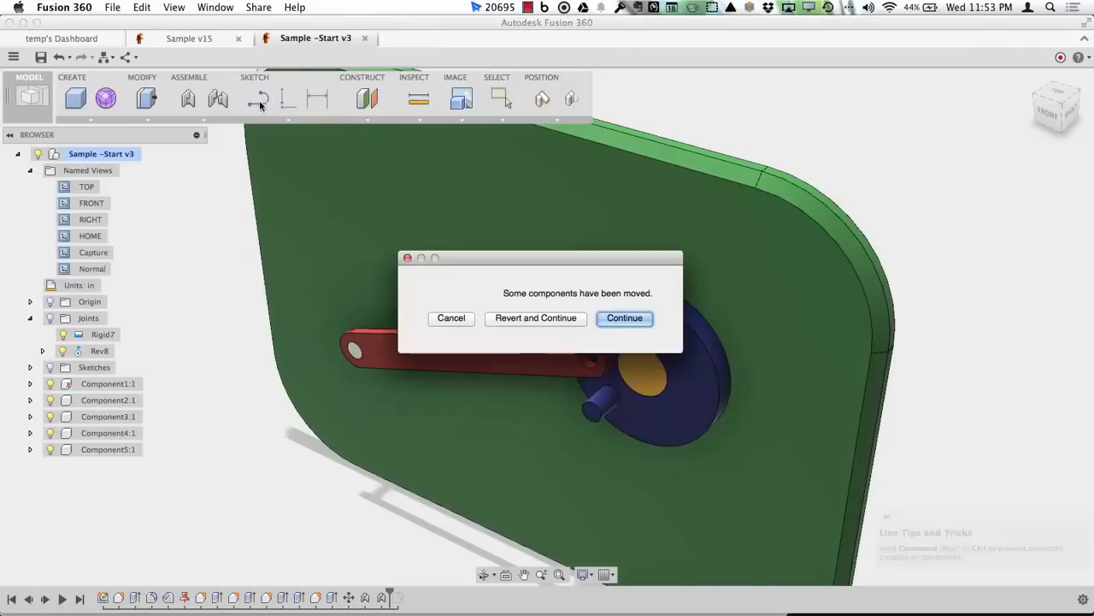
mouse_move(534, 318)
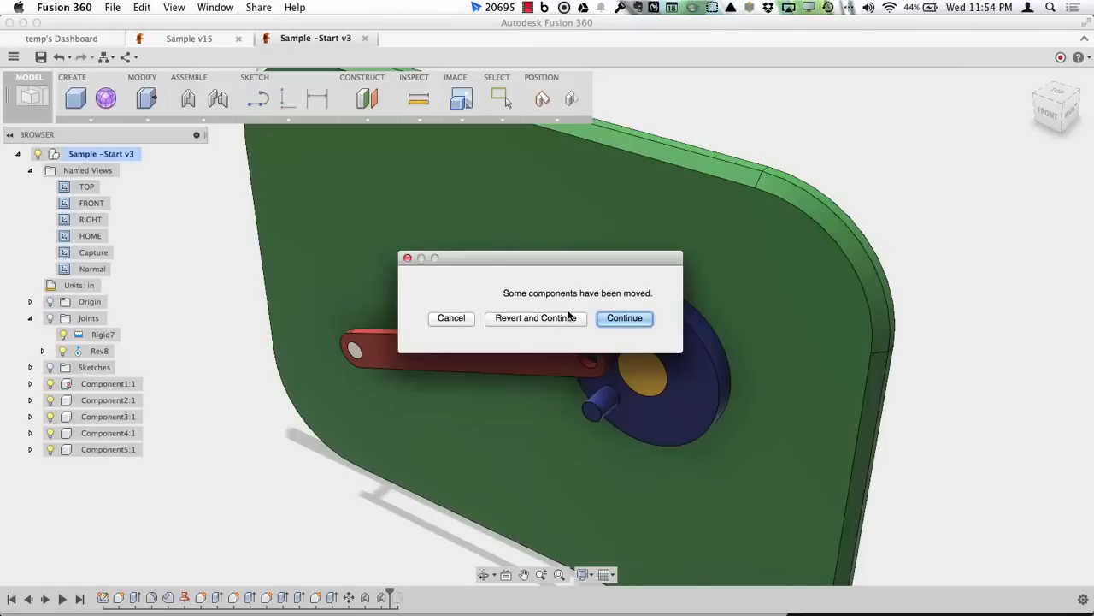
mouse_move(587, 324)
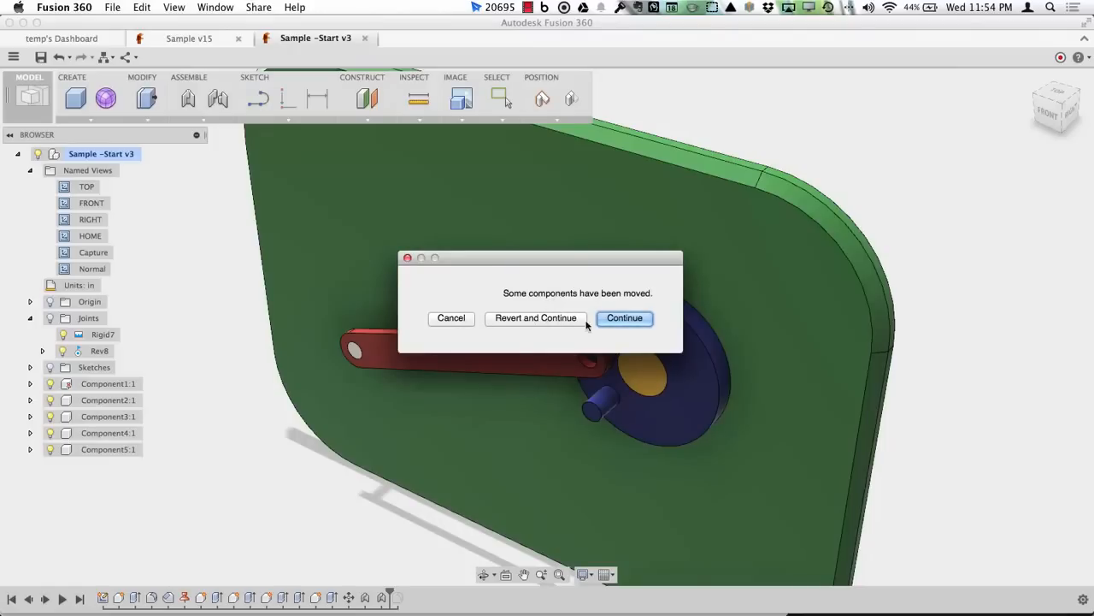
click(625, 318)
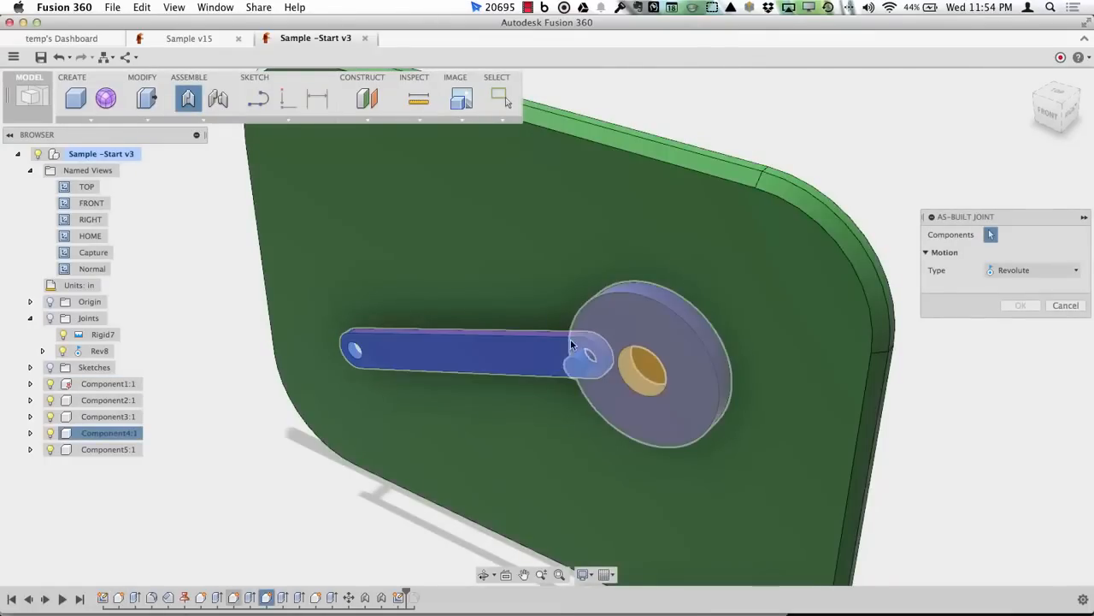
Create revolute joint Rev9 about Z between the red arm and the disc pin
click(575, 372)
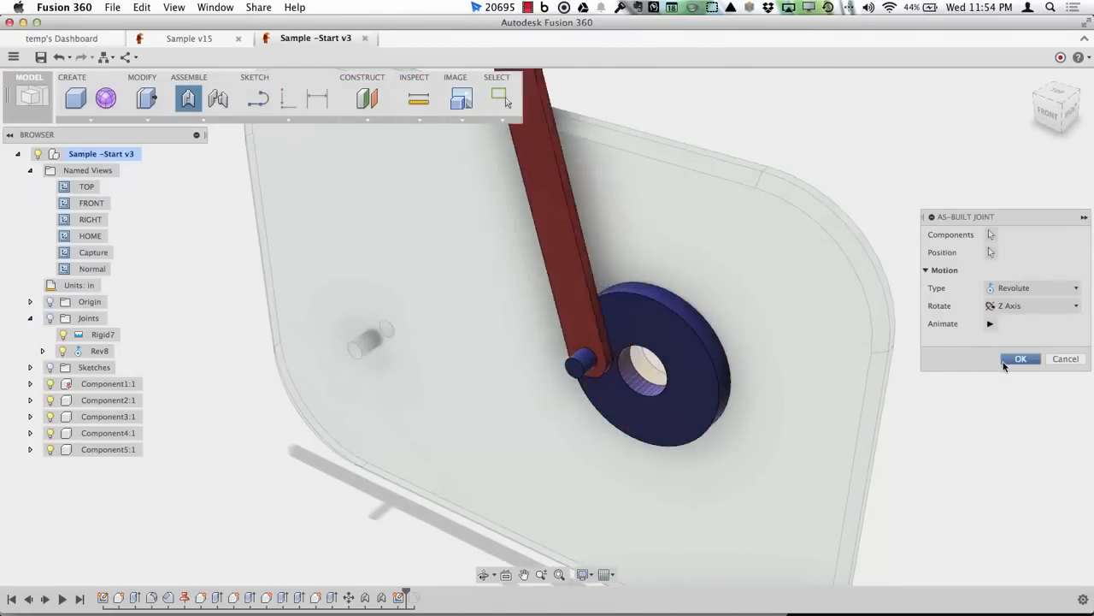
click(1020, 358)
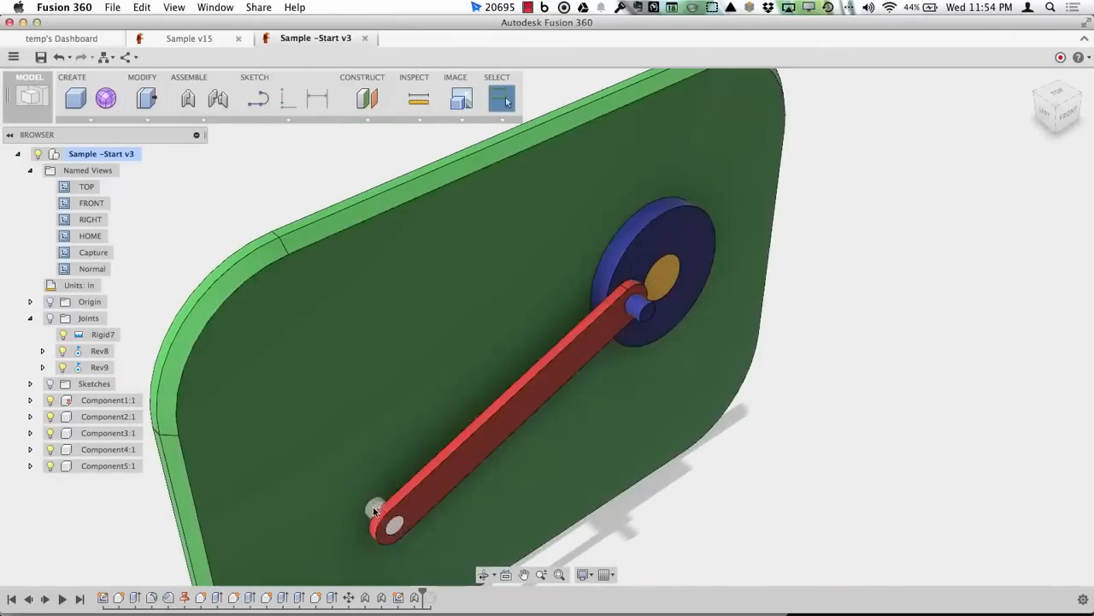
Create slider joint Slider10 along Z between the lower pin and green plate
right_click(371, 511)
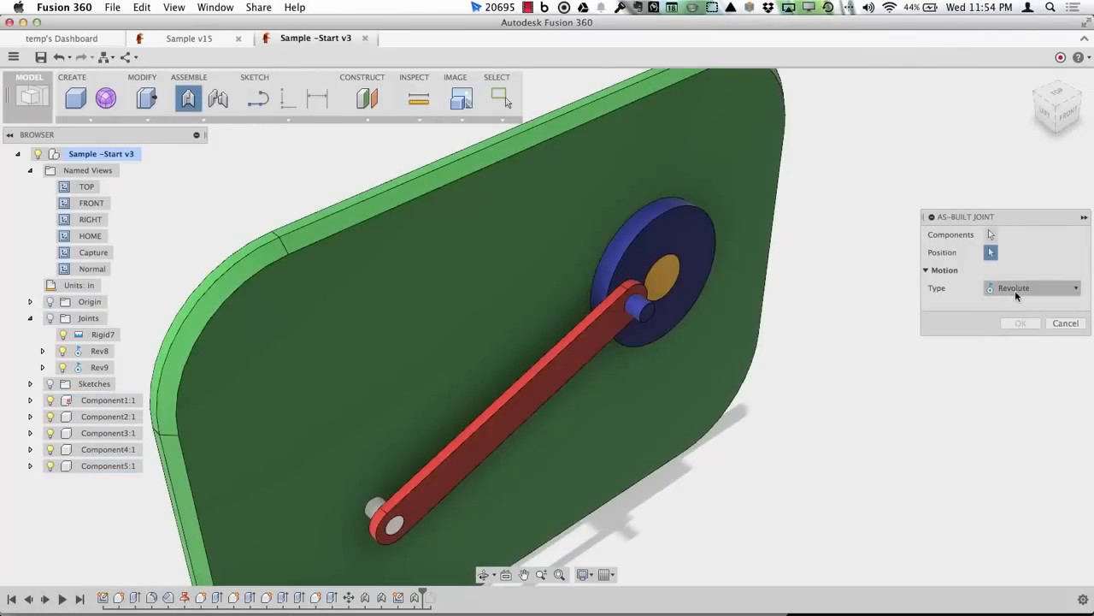
click(1035, 287)
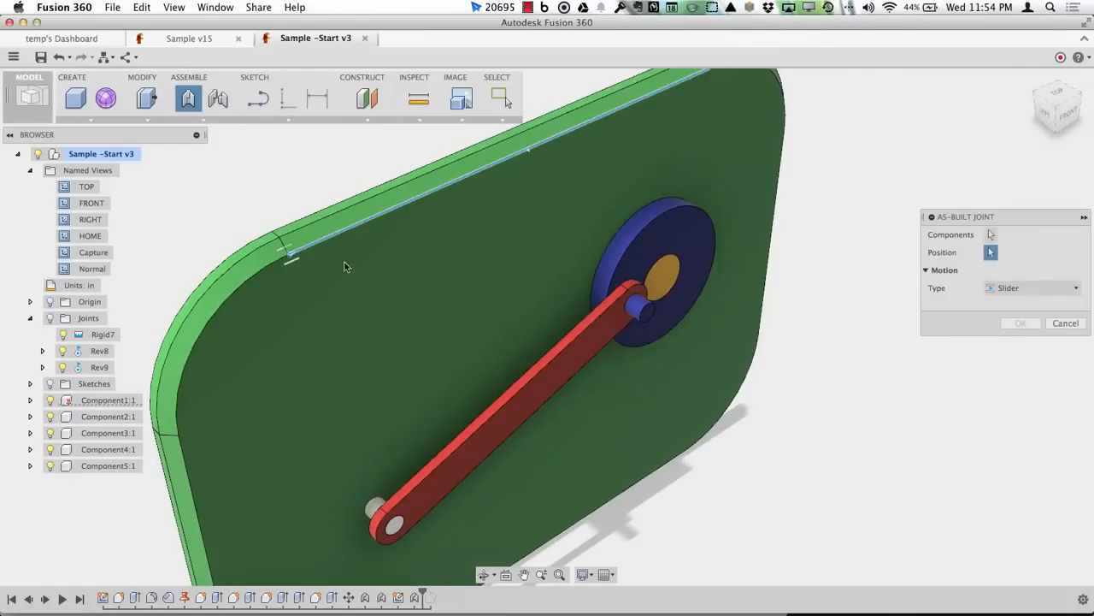
mouse_move(484, 335)
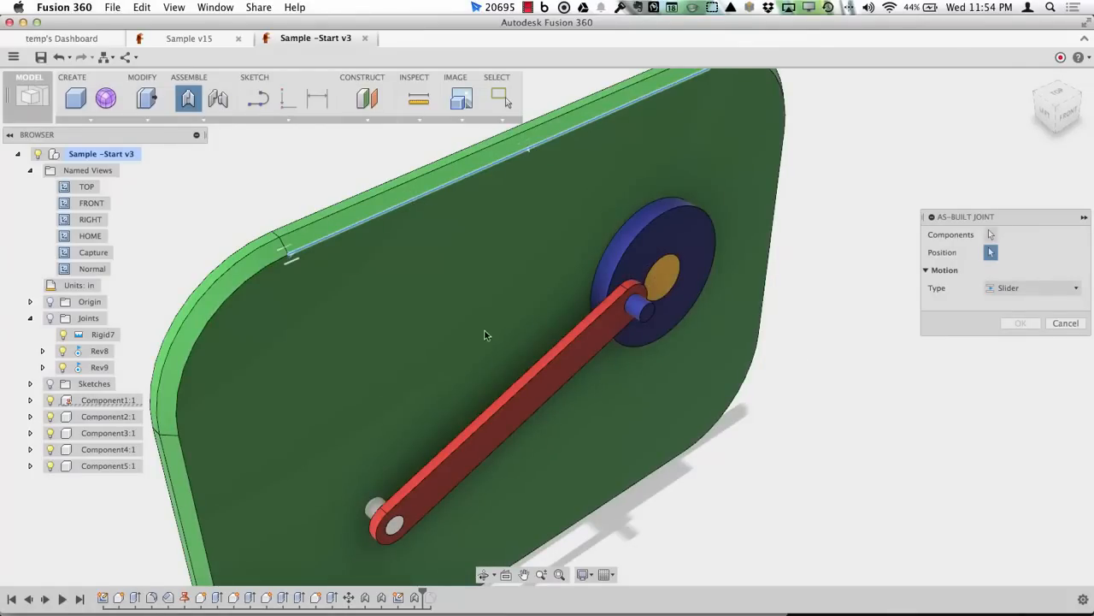
mouse_move(300, 254)
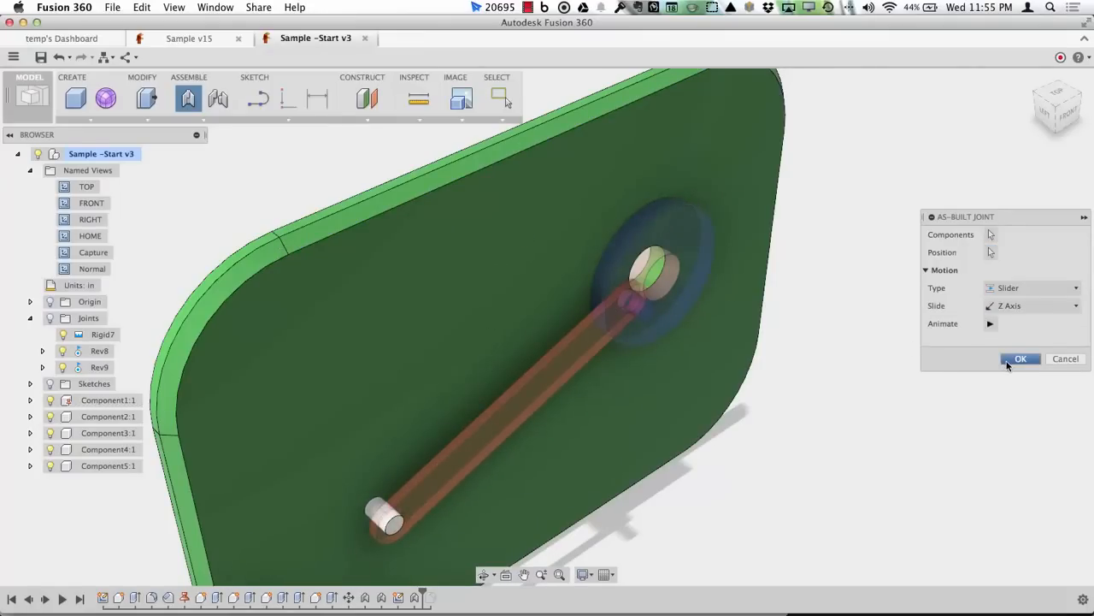
click(1017, 358)
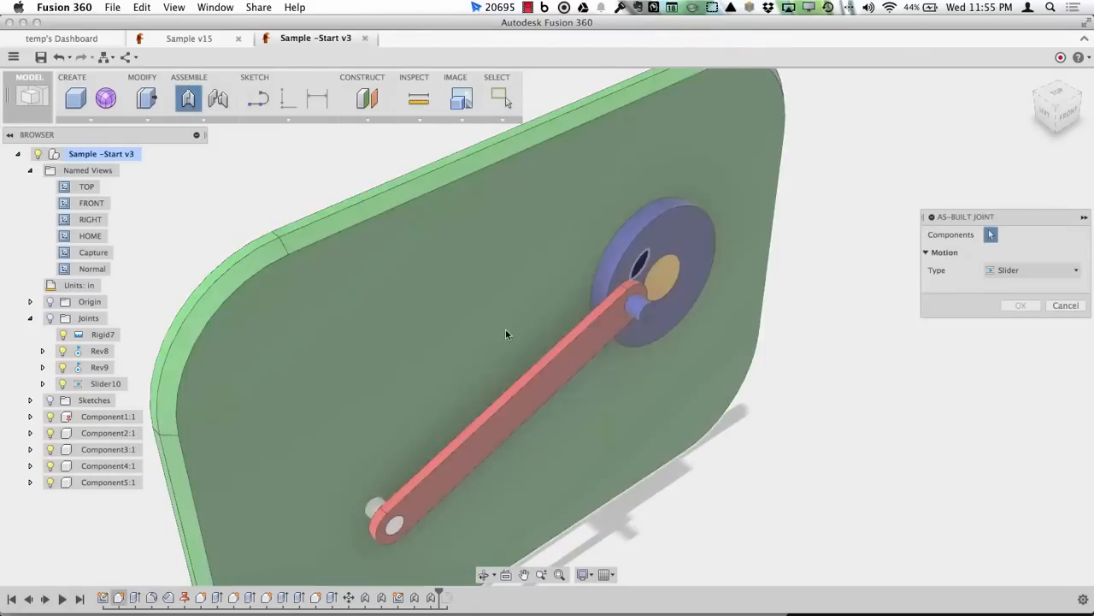
Create revolute joint Rev11 between the arm and its lower pin
click(414, 512)
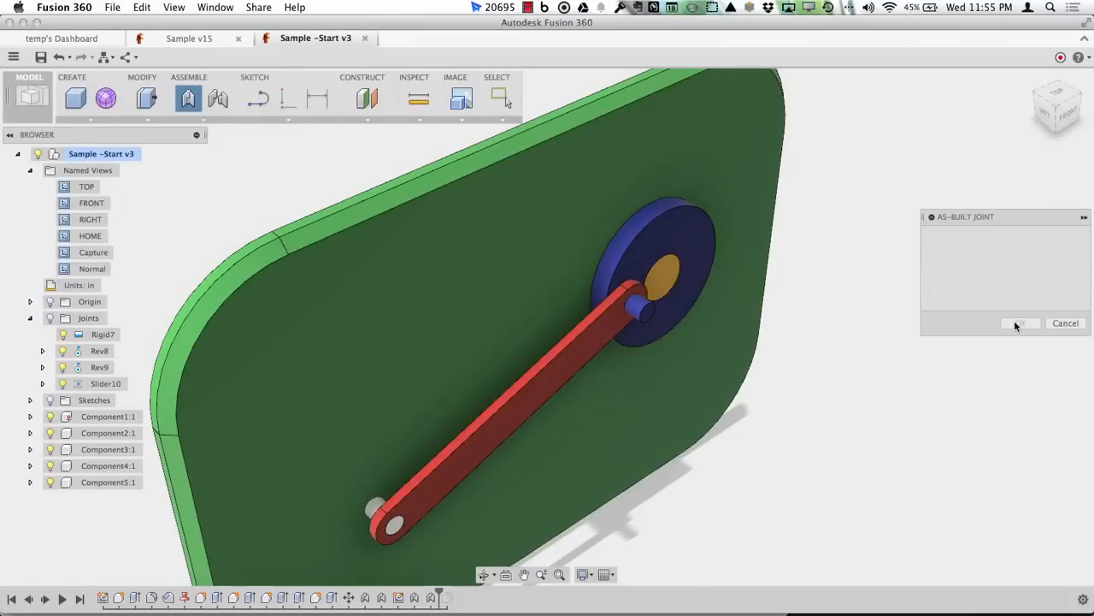
click(392, 538)
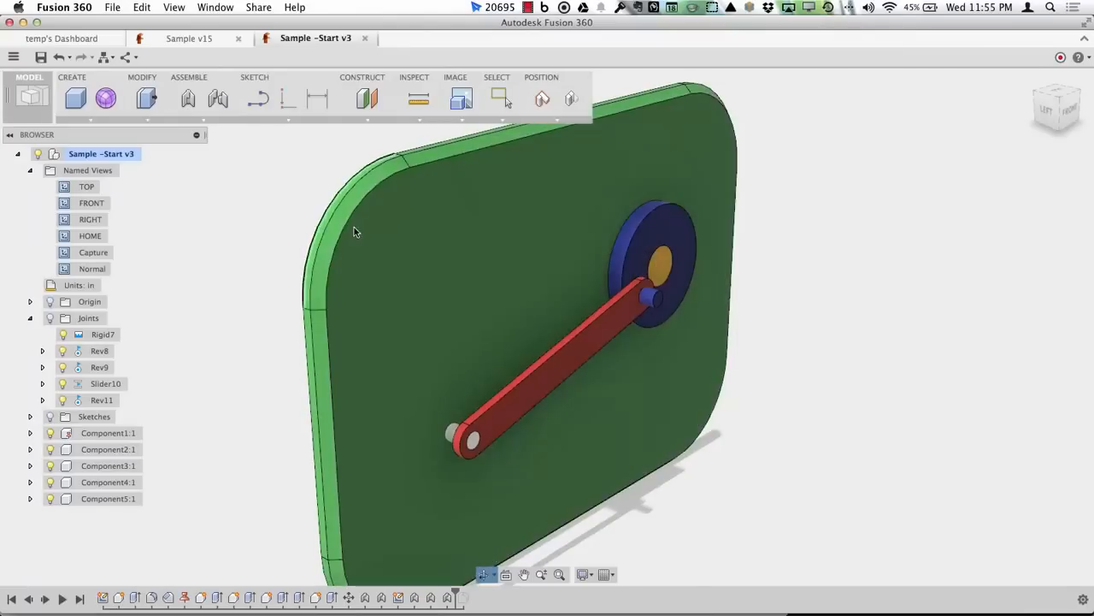
Combine the plate with the arm's lower pin, keeping the pin as a separate tool body
click(141, 77)
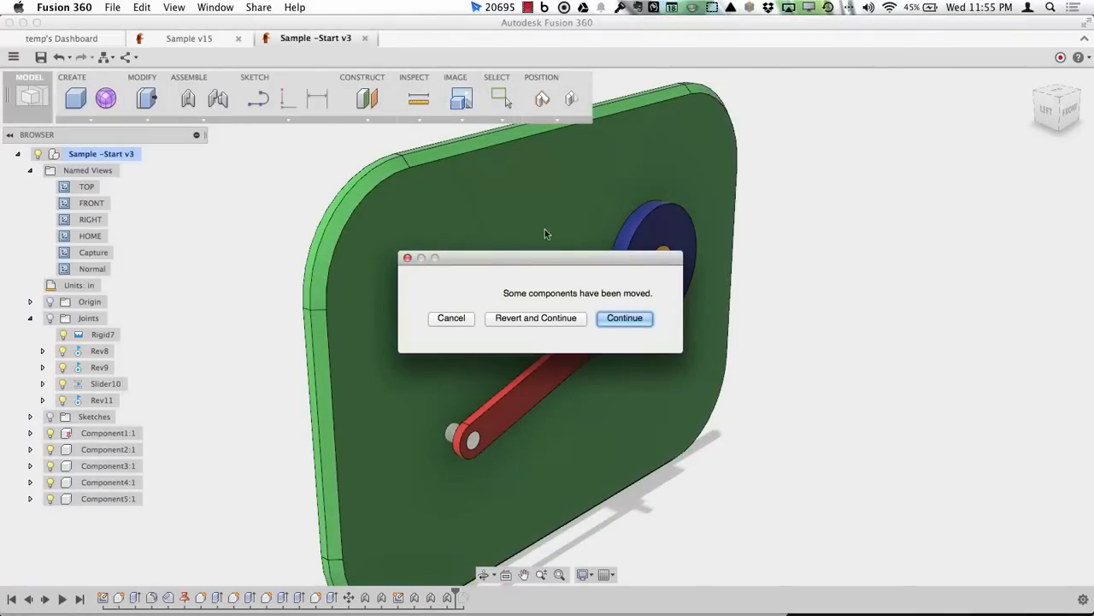
mouse_move(584, 311)
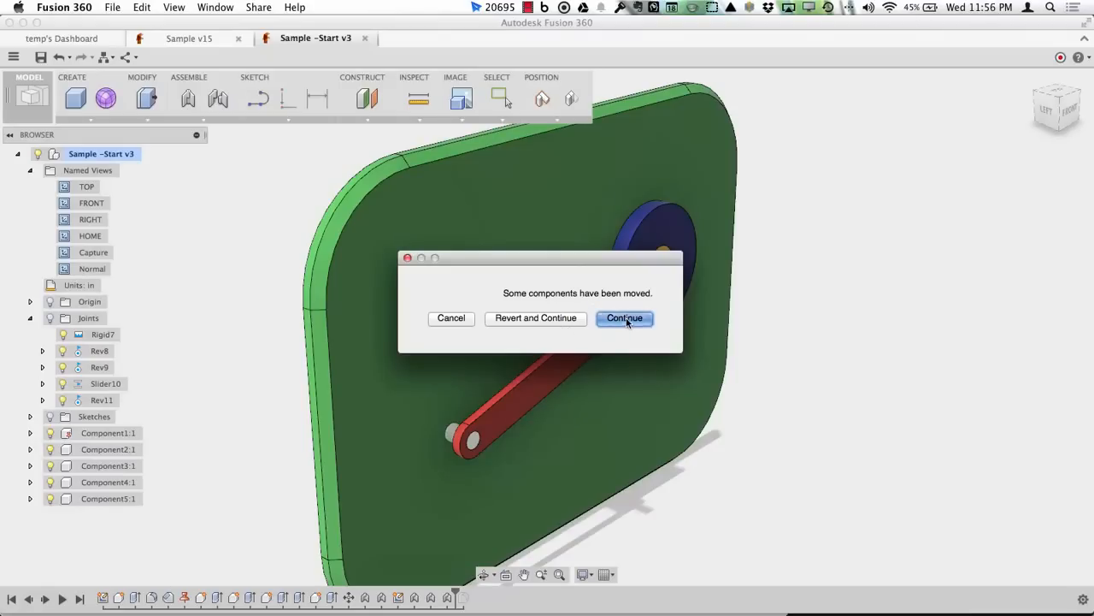
click(624, 318)
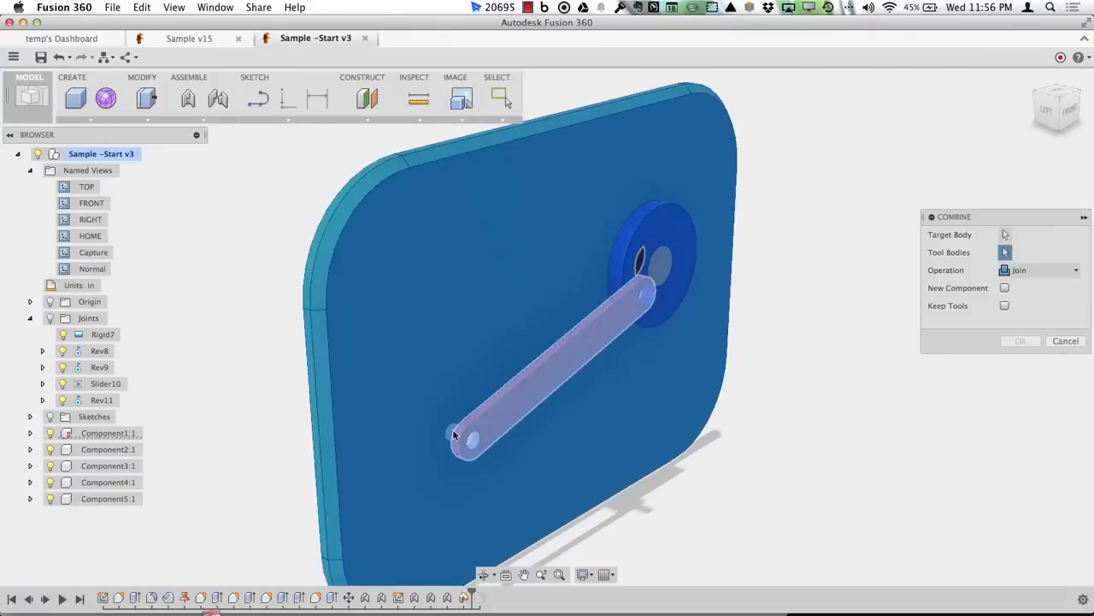
click(1004, 305)
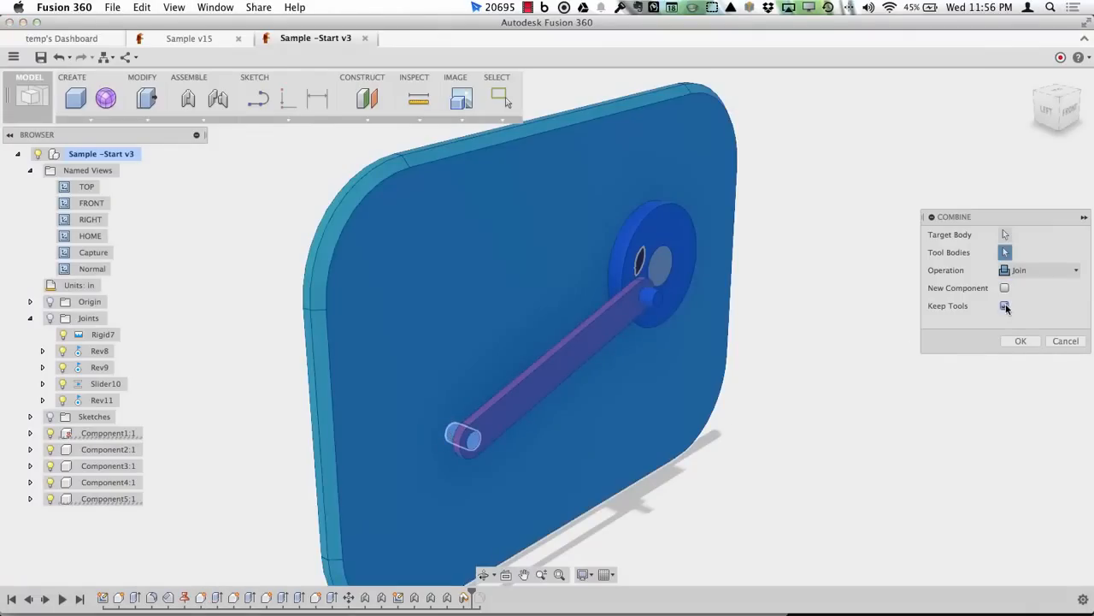
click(1004, 306)
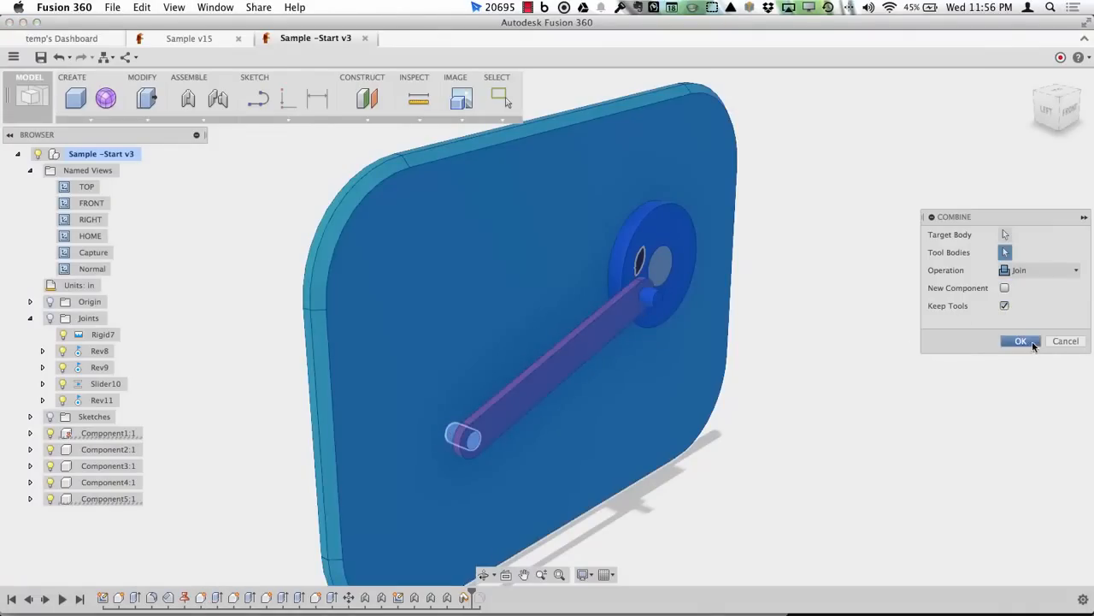
click(1018, 341)
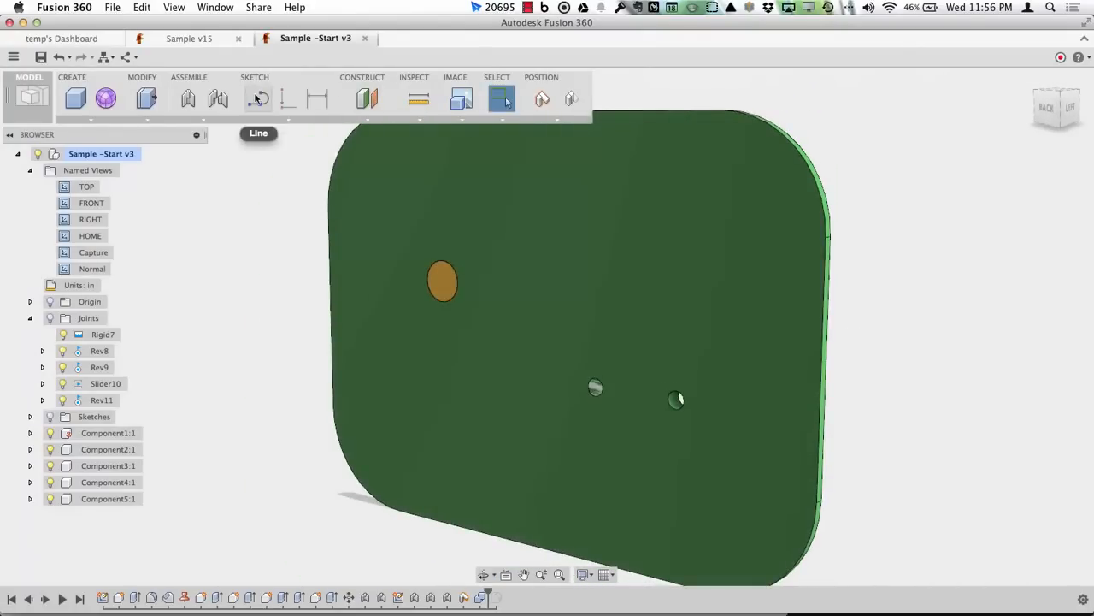
Combine the plate with the second small pin from the back of the plate
click(142, 77)
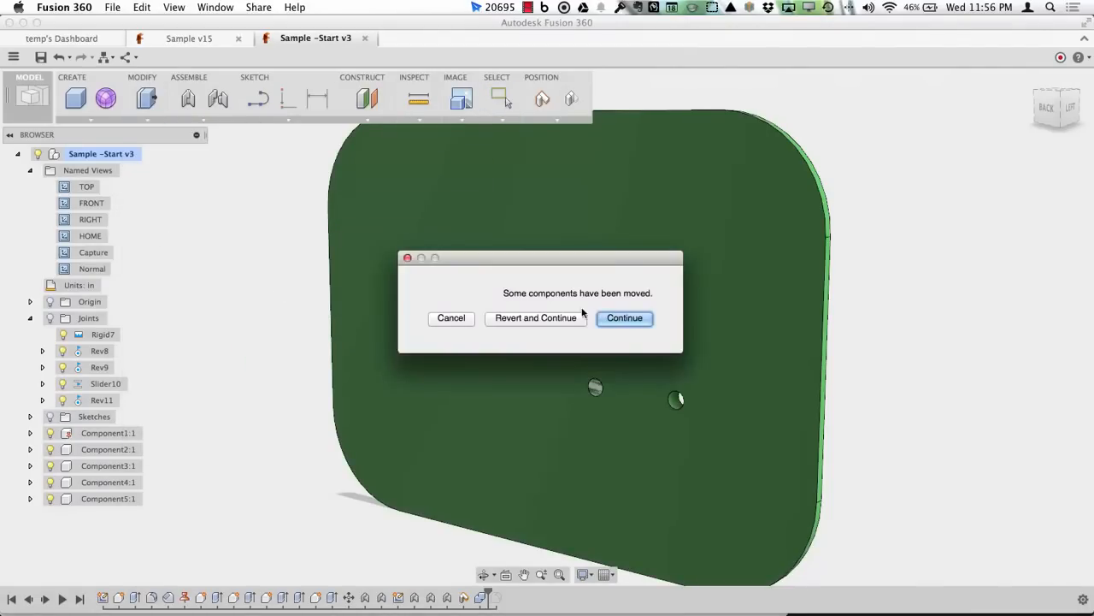
click(624, 318)
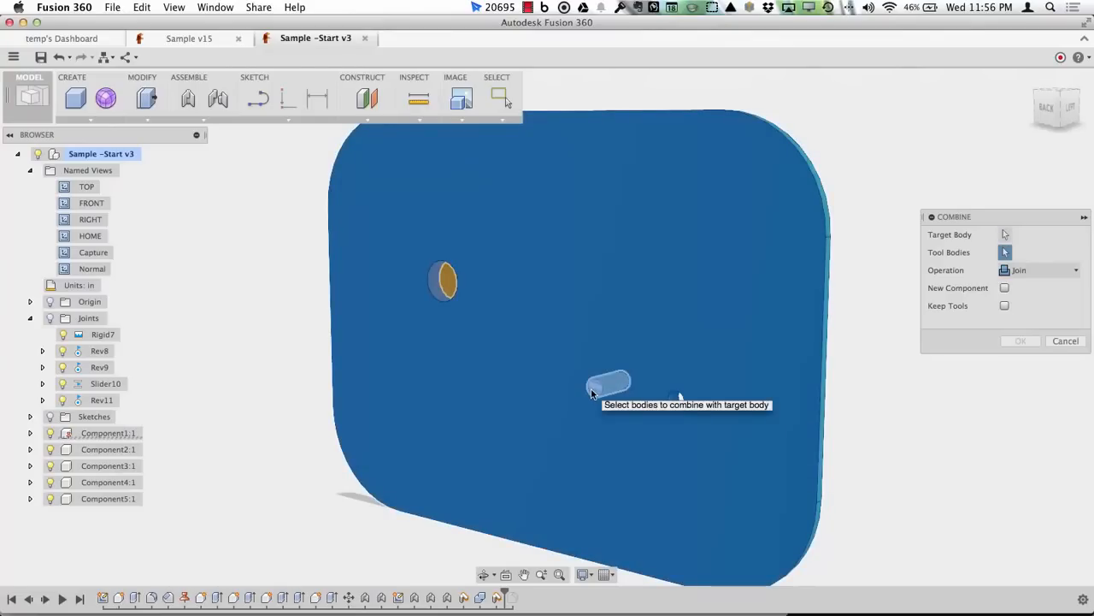
click(1072, 269)
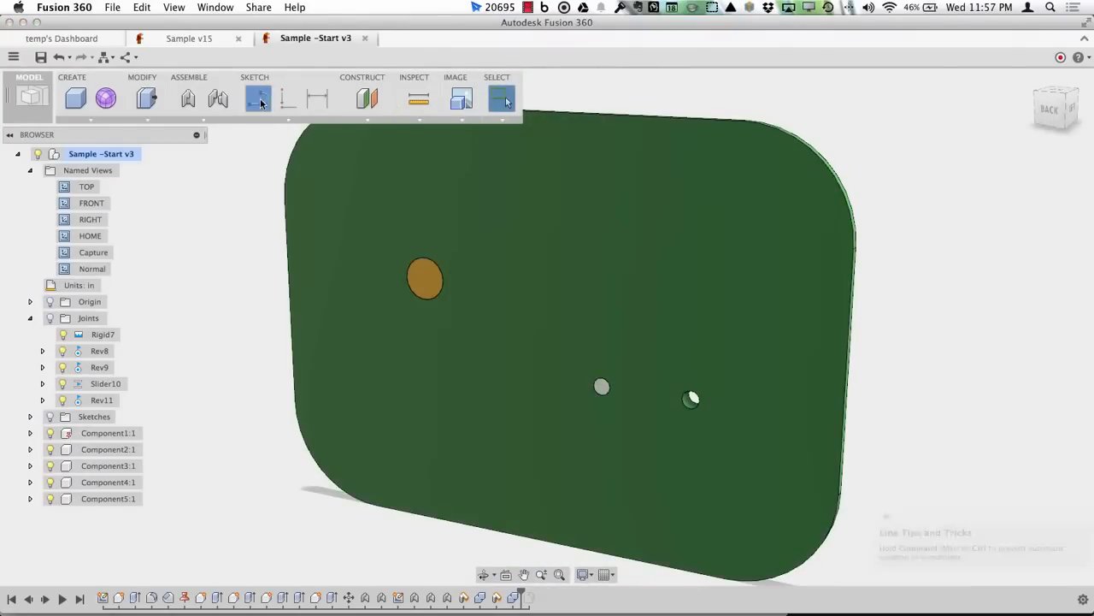
Start a new sketch on the plate face
click(259, 98)
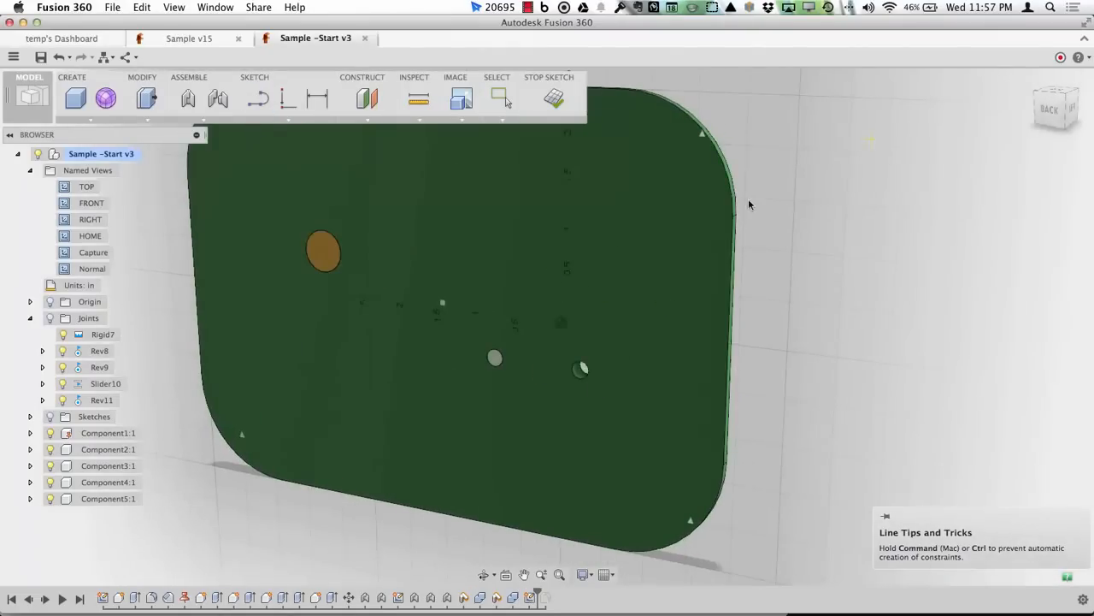
click(499, 99)
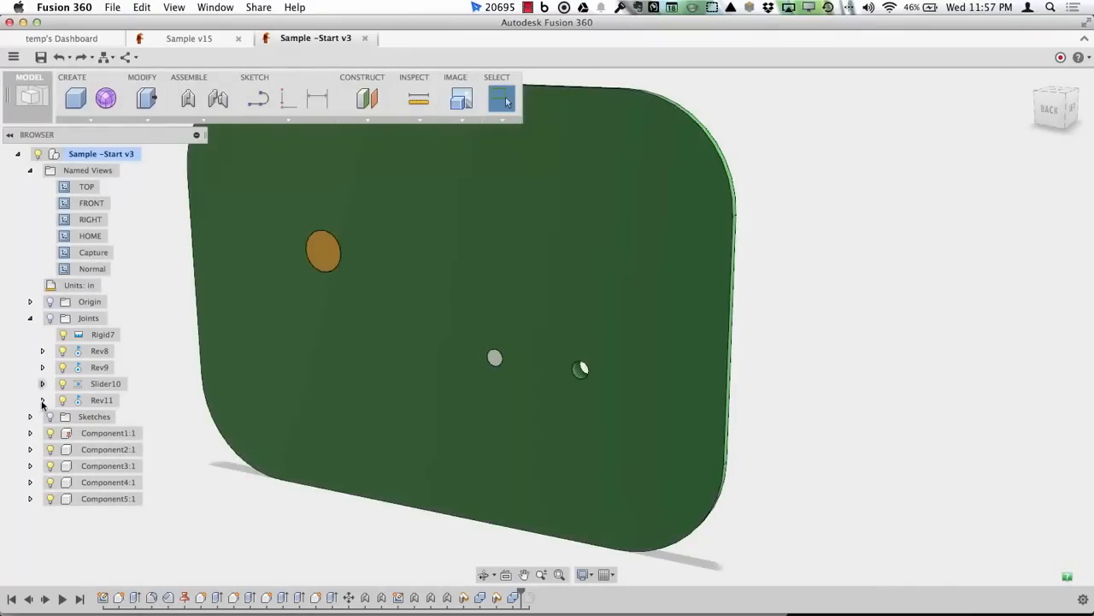
click(30, 416)
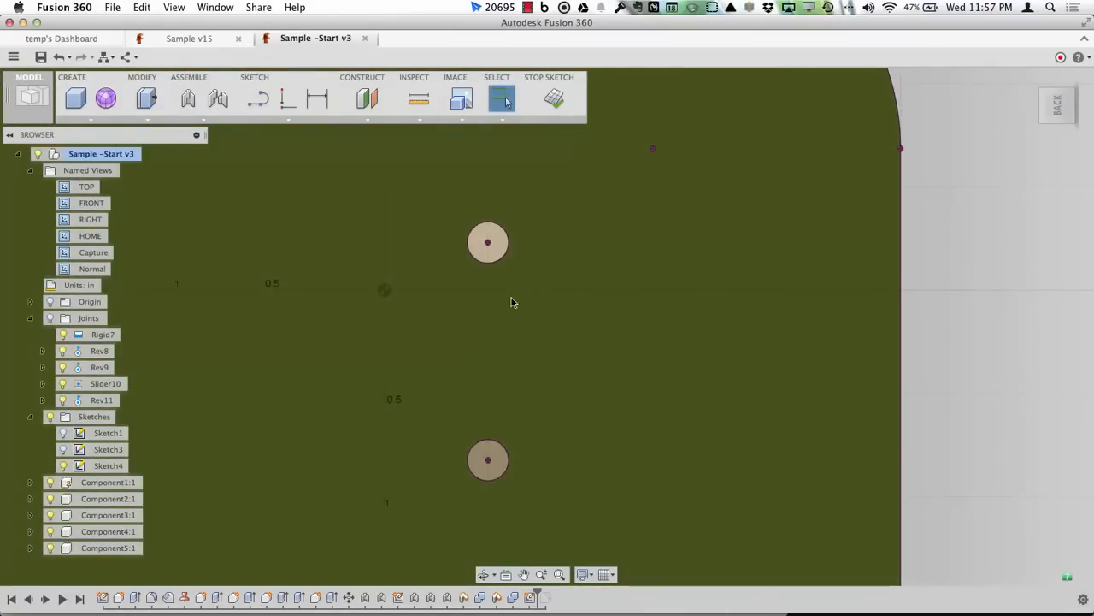
mouse_move(295, 85)
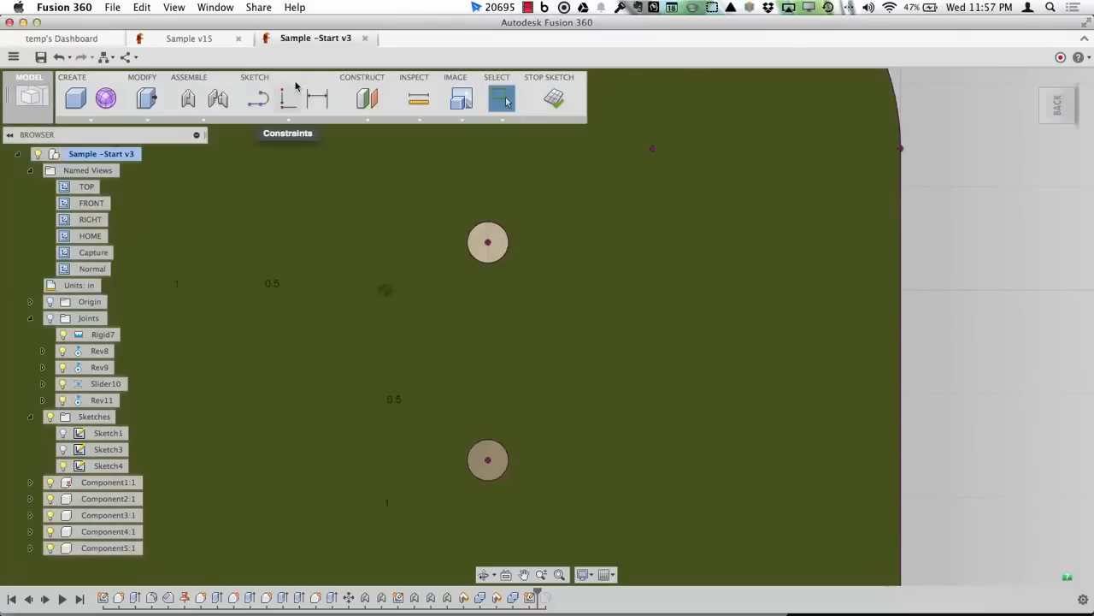
Draw lines from the upper circle to the lower circle to outline the slot
click(257, 99)
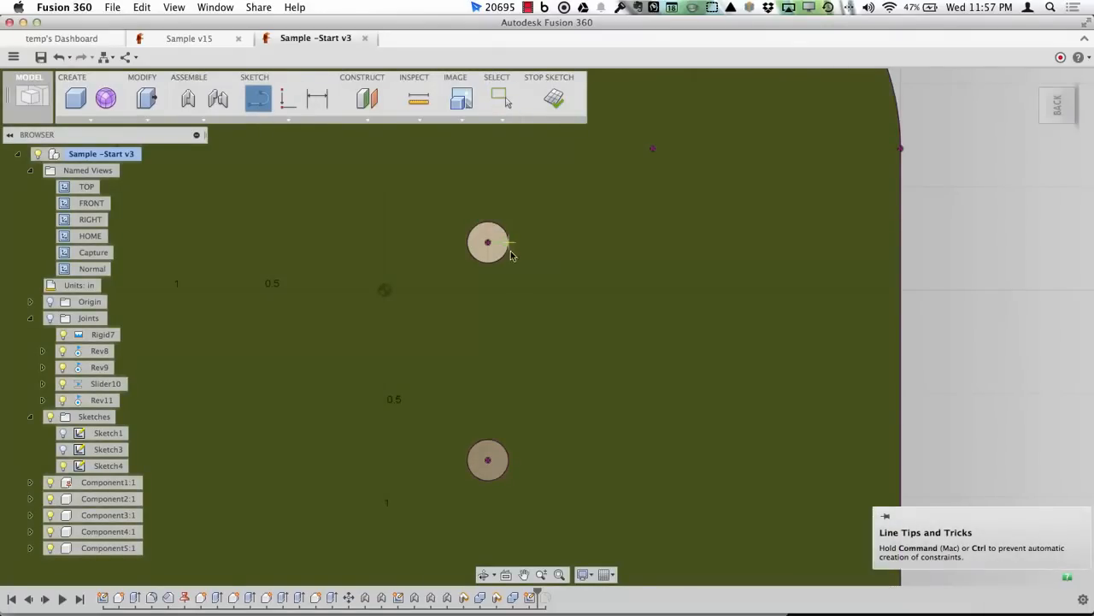
drag(510, 242, 511, 460)
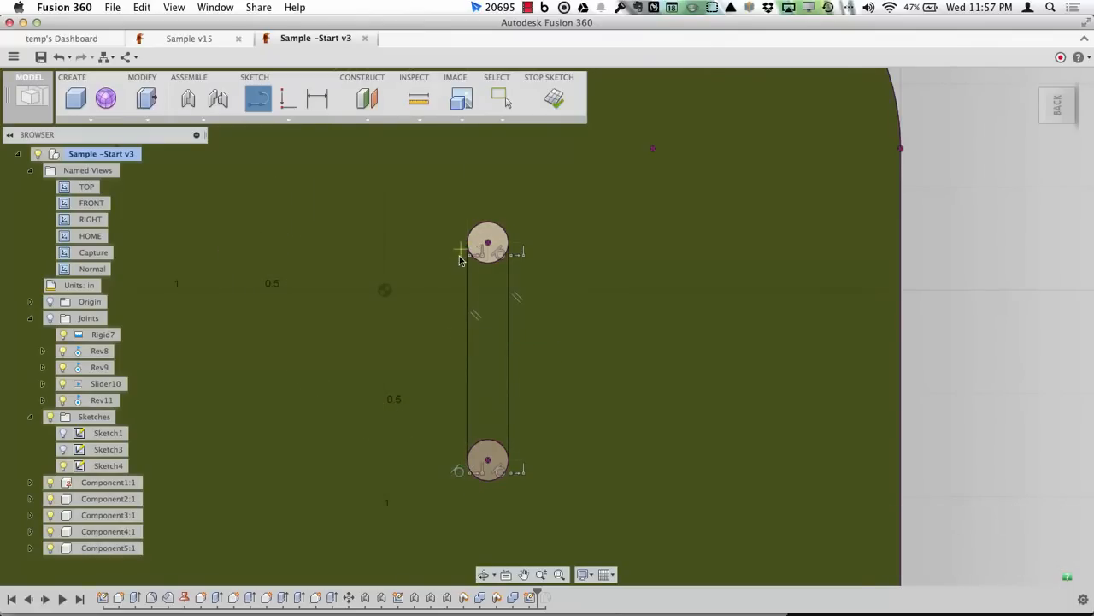
click(288, 97)
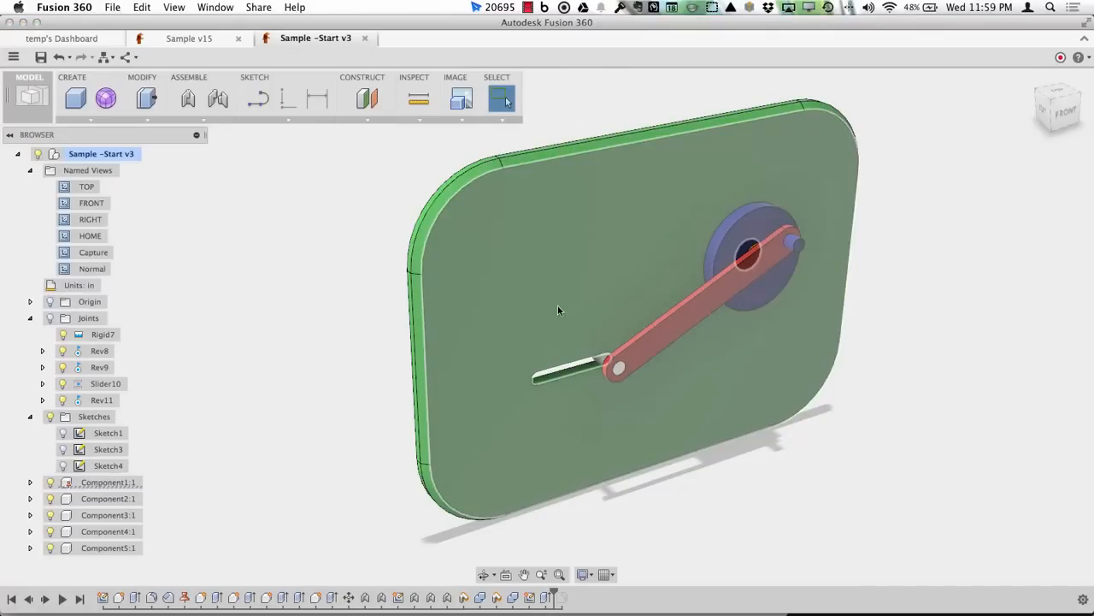
mouse_move(588, 306)
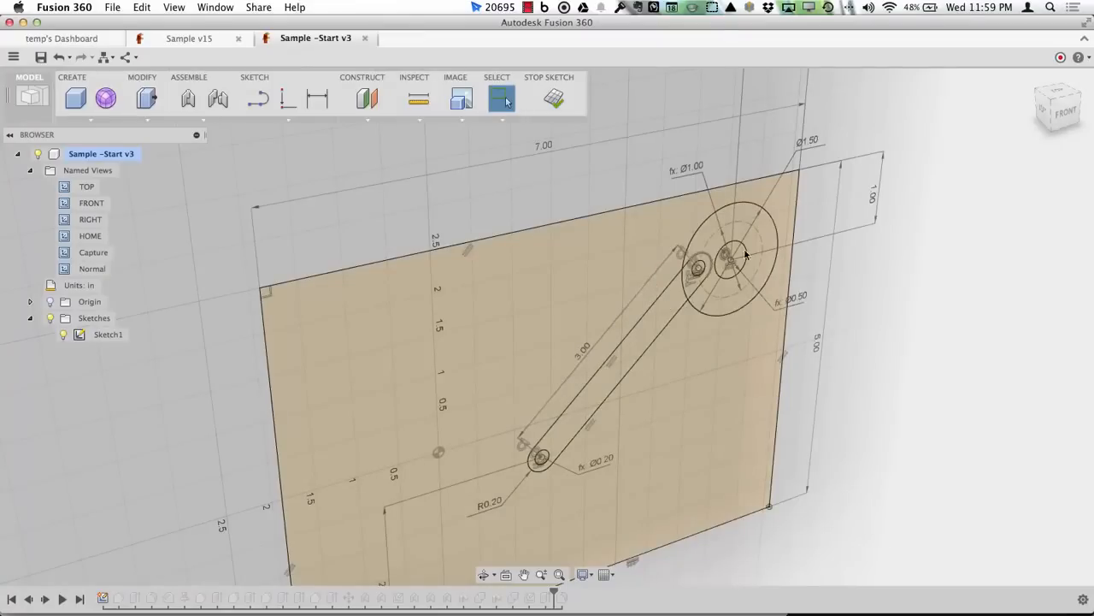
mouse_move(819, 142)
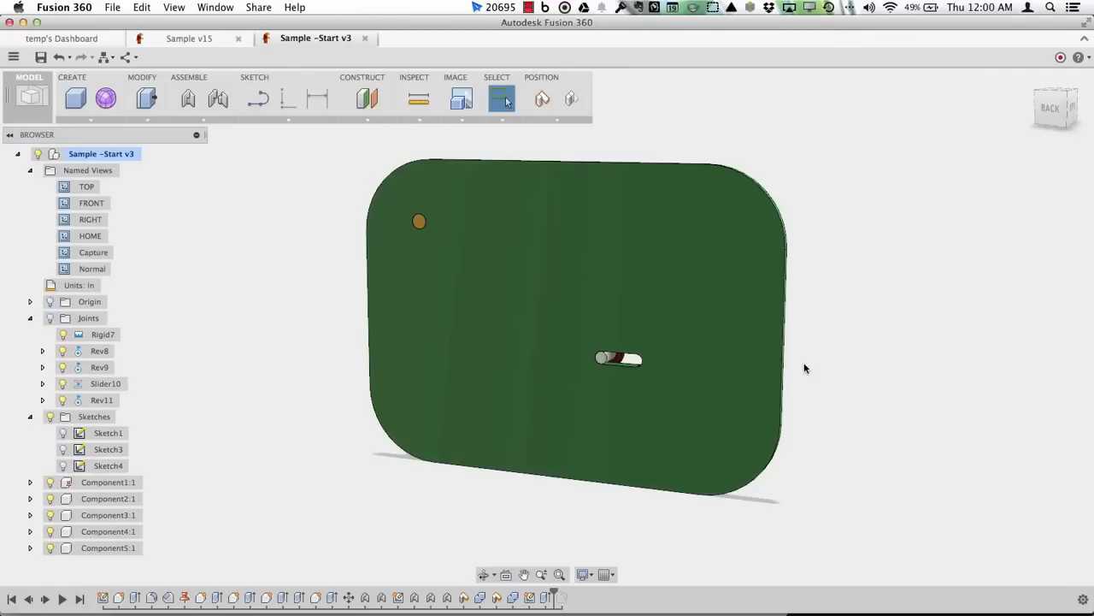
mouse_move(488, 574)
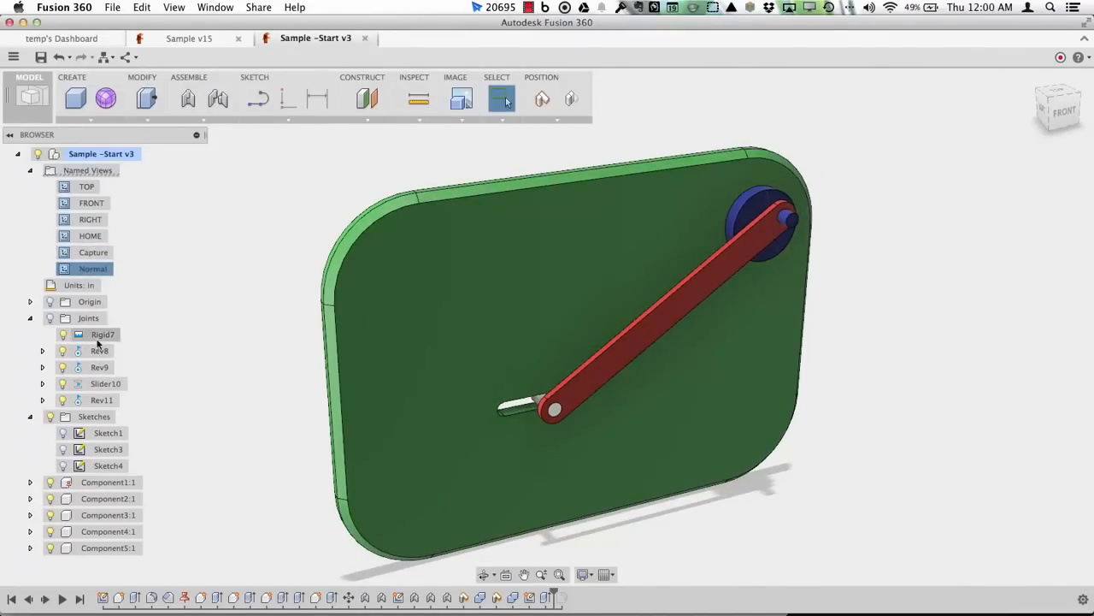
Animate the Rev8 joint from the browser to watch the crank turn
right_click(98, 350)
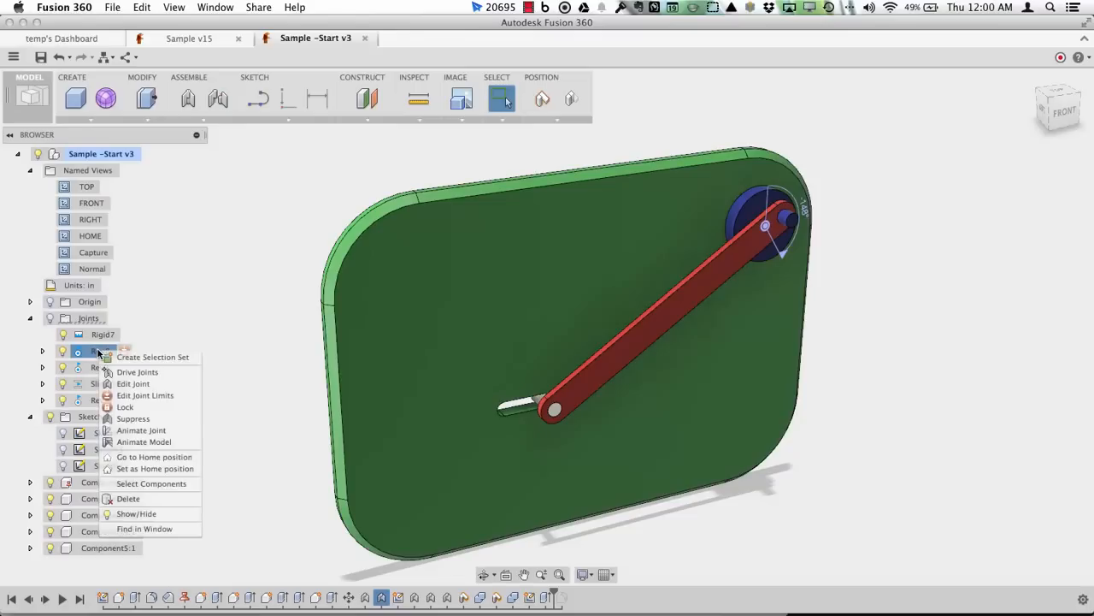
mouse_move(141, 430)
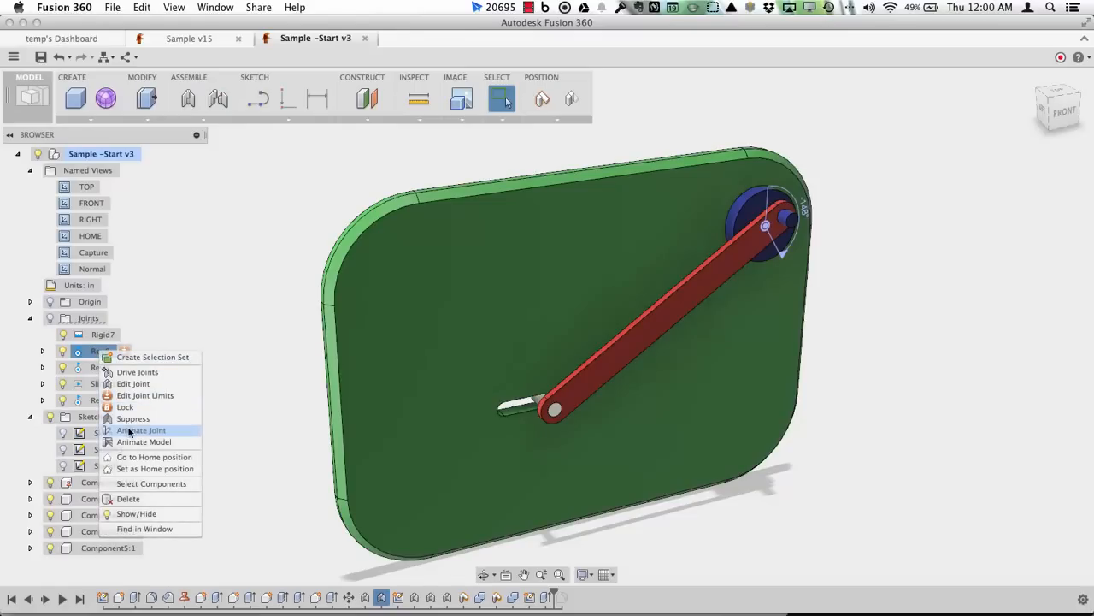
click(140, 430)
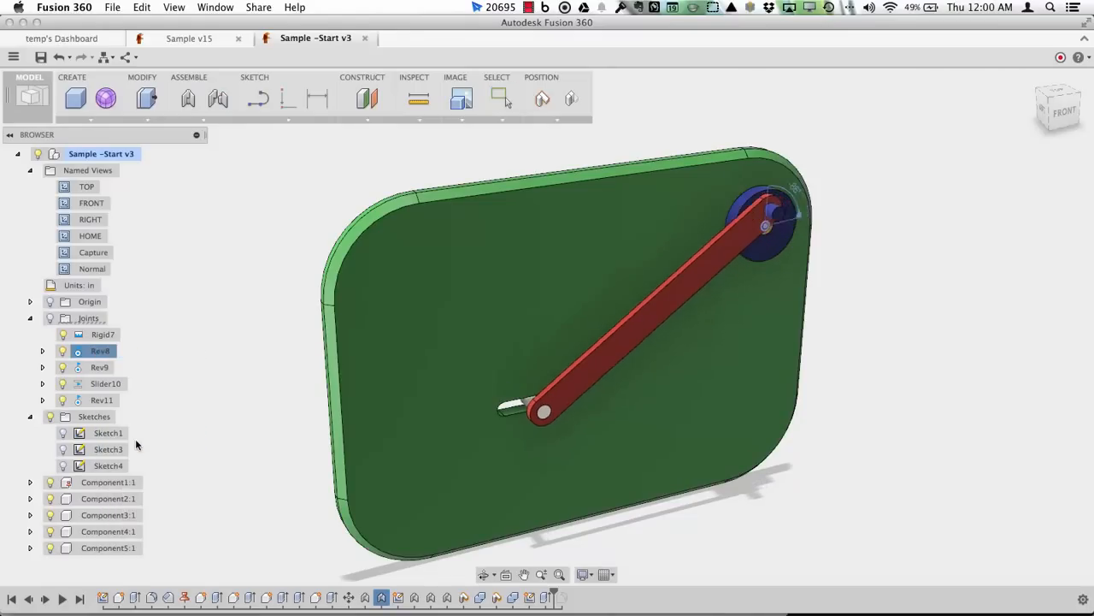